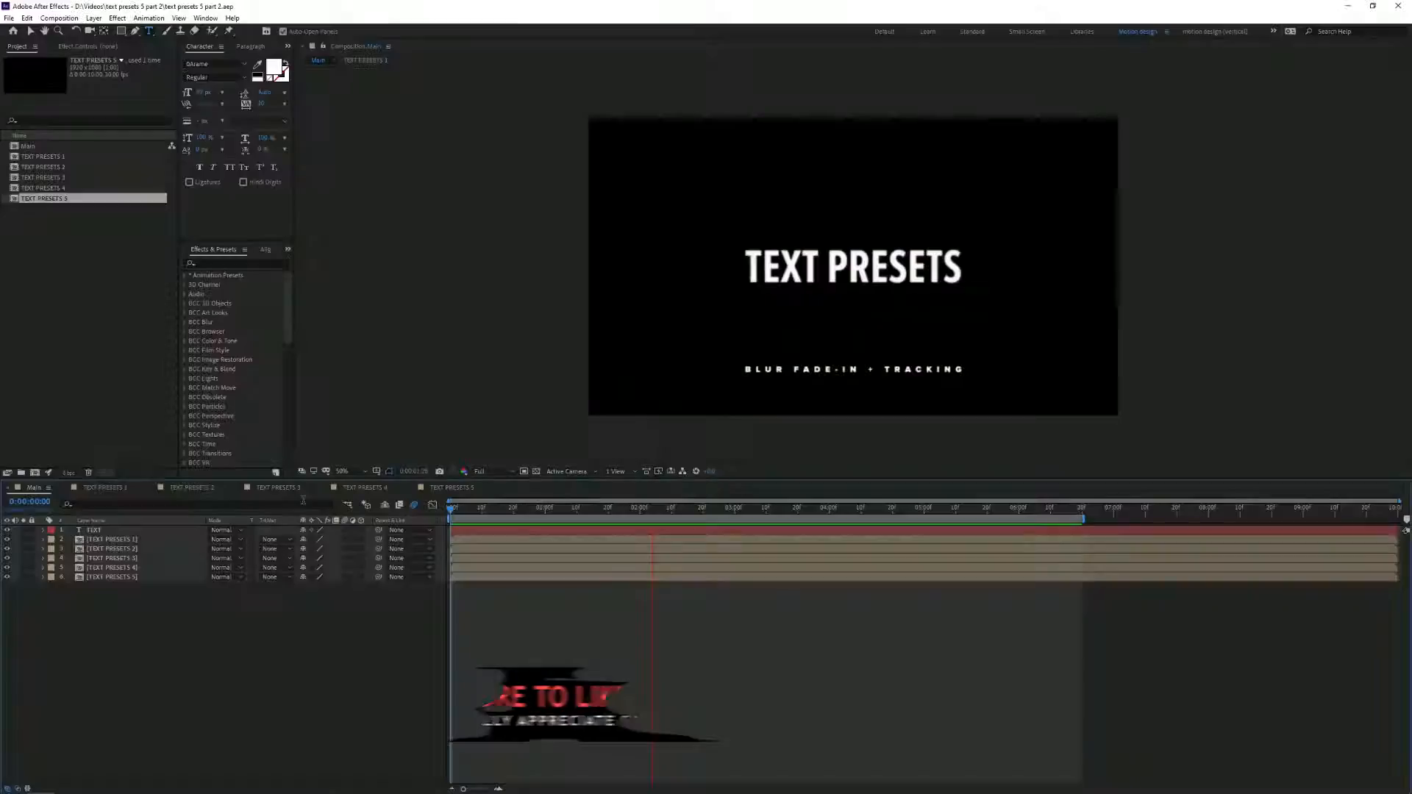
Step: Open the TEXT PRESETS 1 composition with the blurring title layer
click(842, 508)
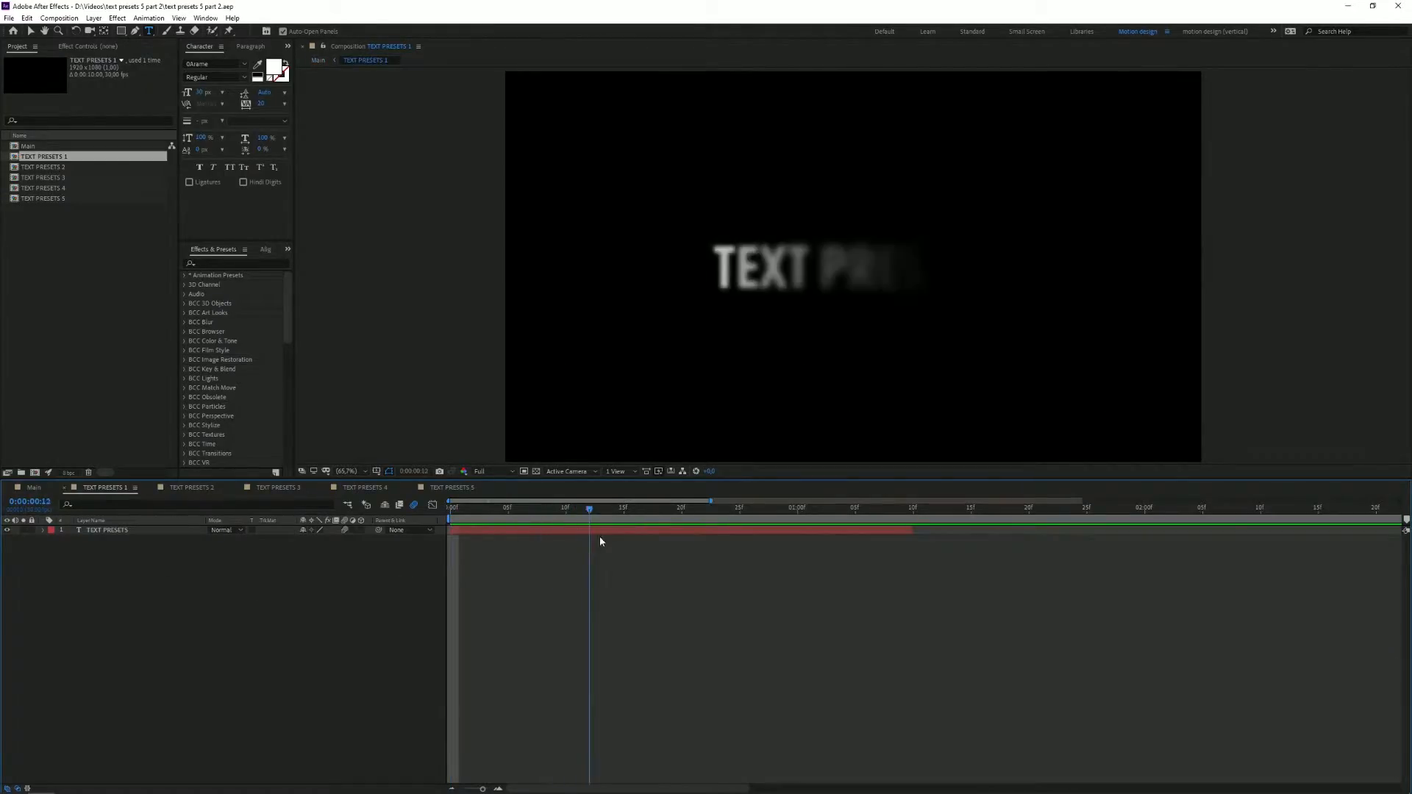
Step: Duplicate the TEXT PRESETS title layer, remove its old Animator 1 and hide the original layer
click(785, 507)
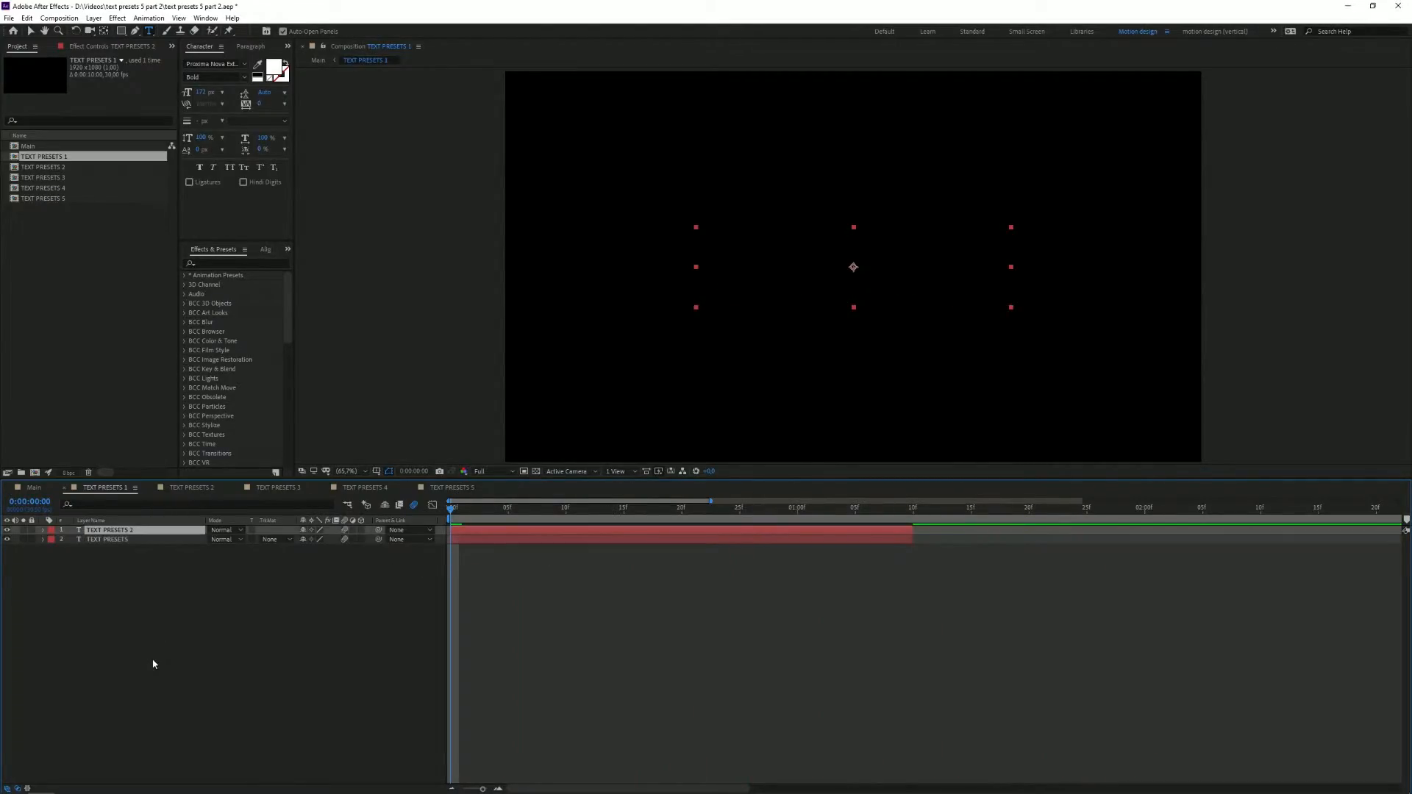
click(43, 530)
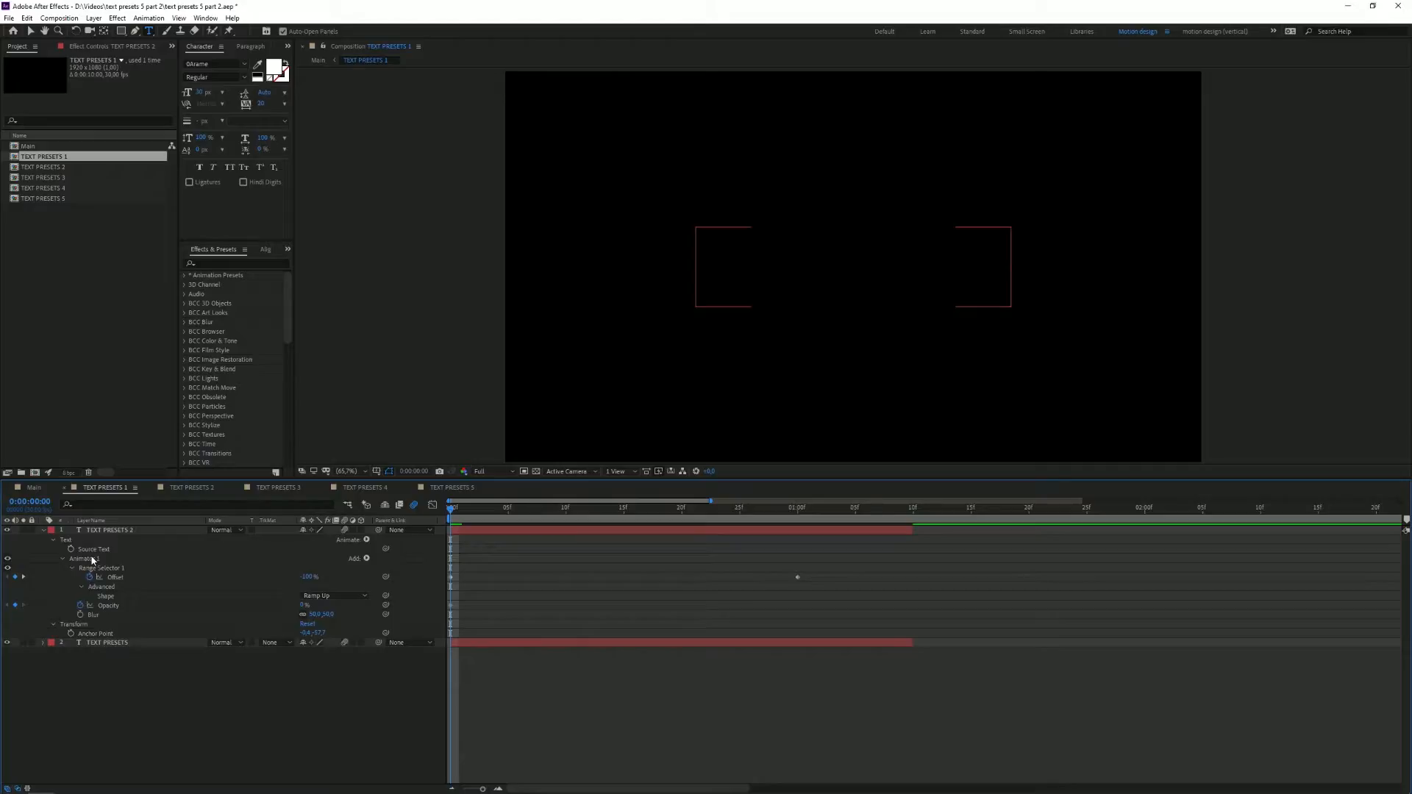
click(52, 558)
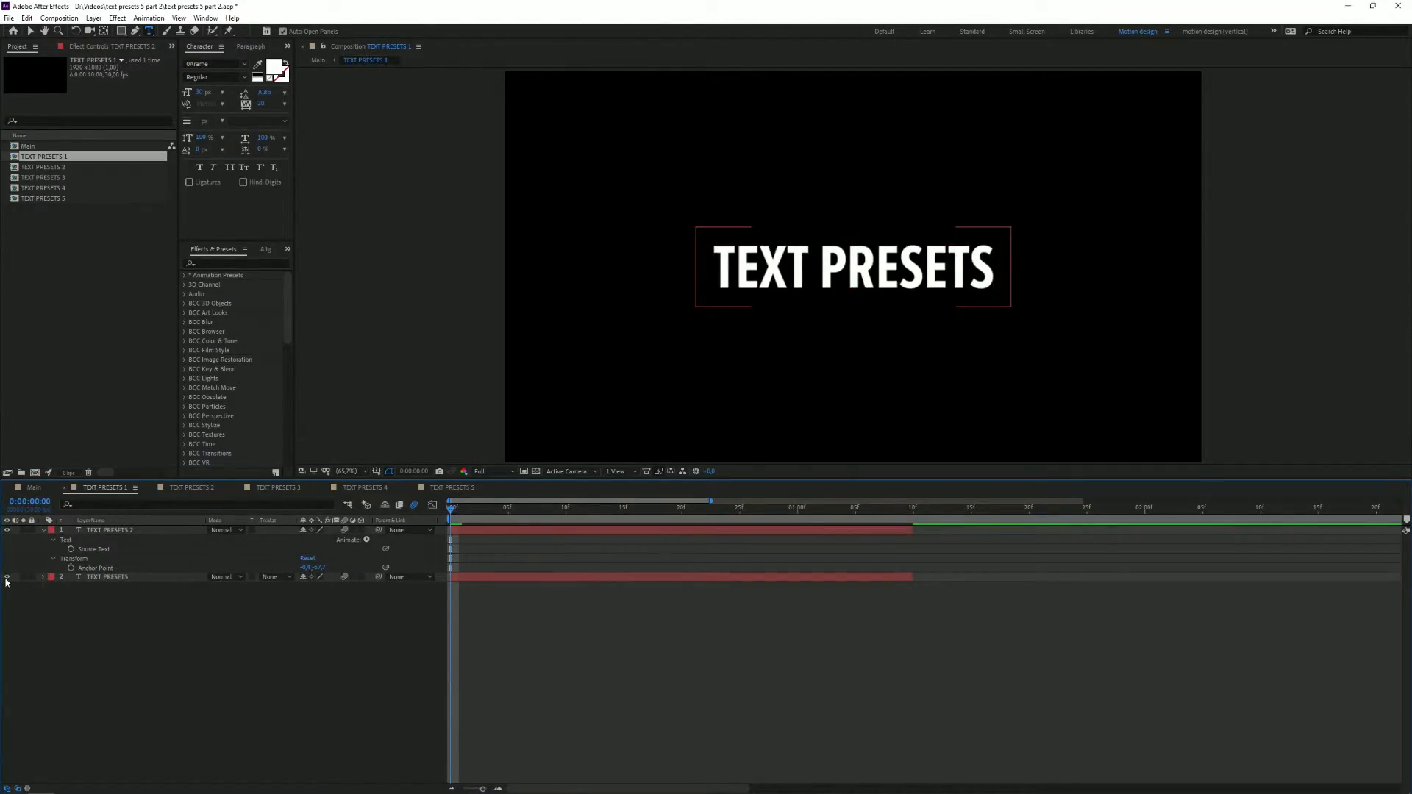
click(366, 540)
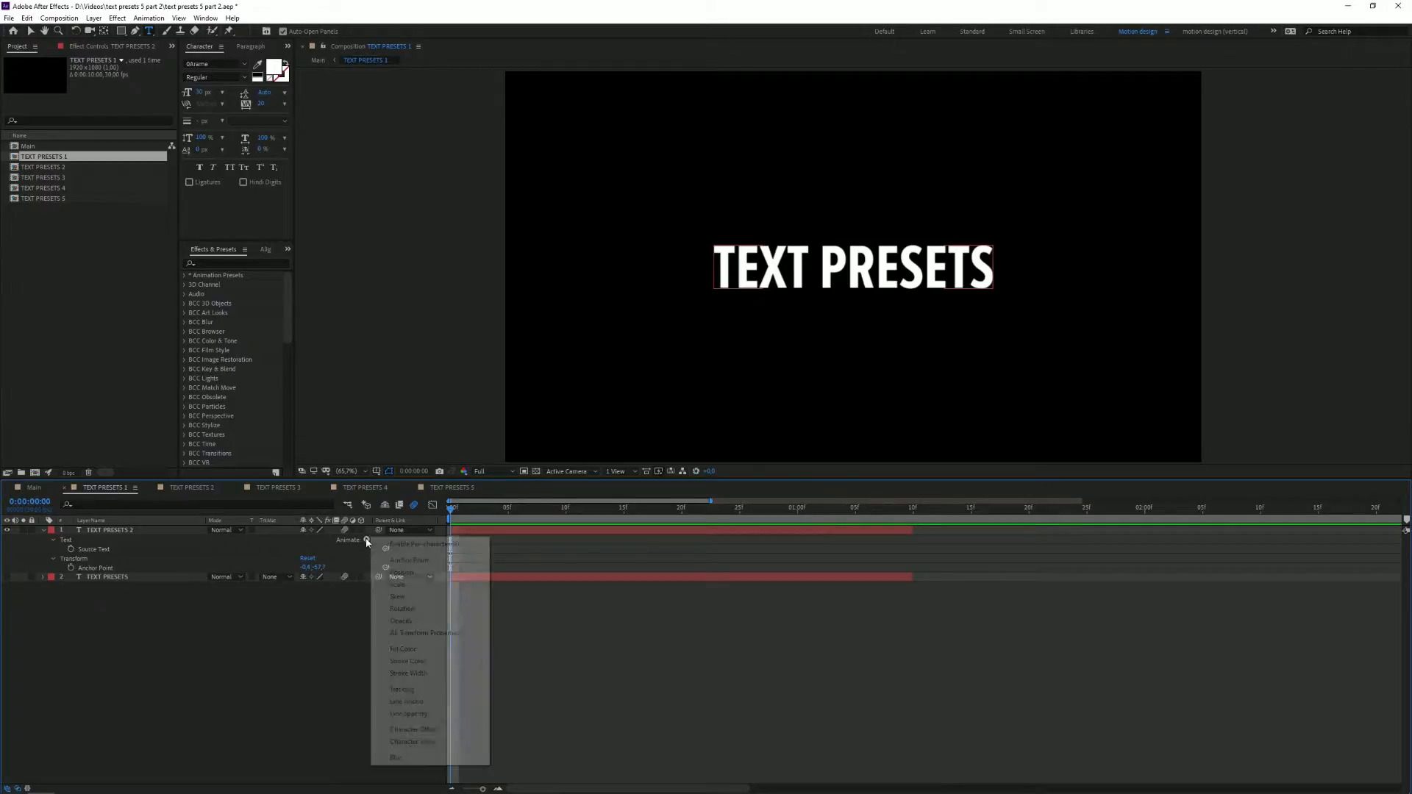
Step: Add a new animator with Opacity and Blur, revealing its Range Selector and Advanced settings
click(400, 621)
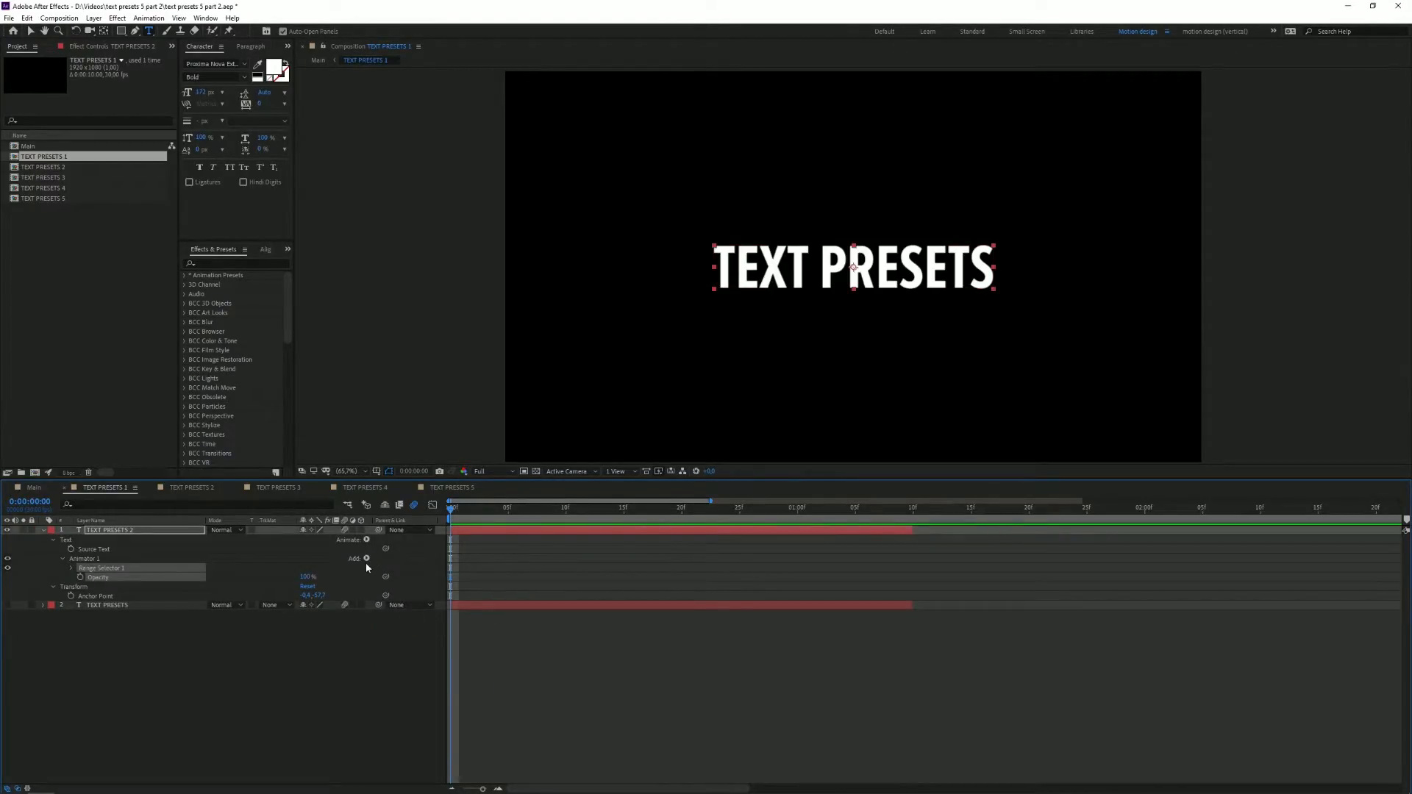
click(365, 559)
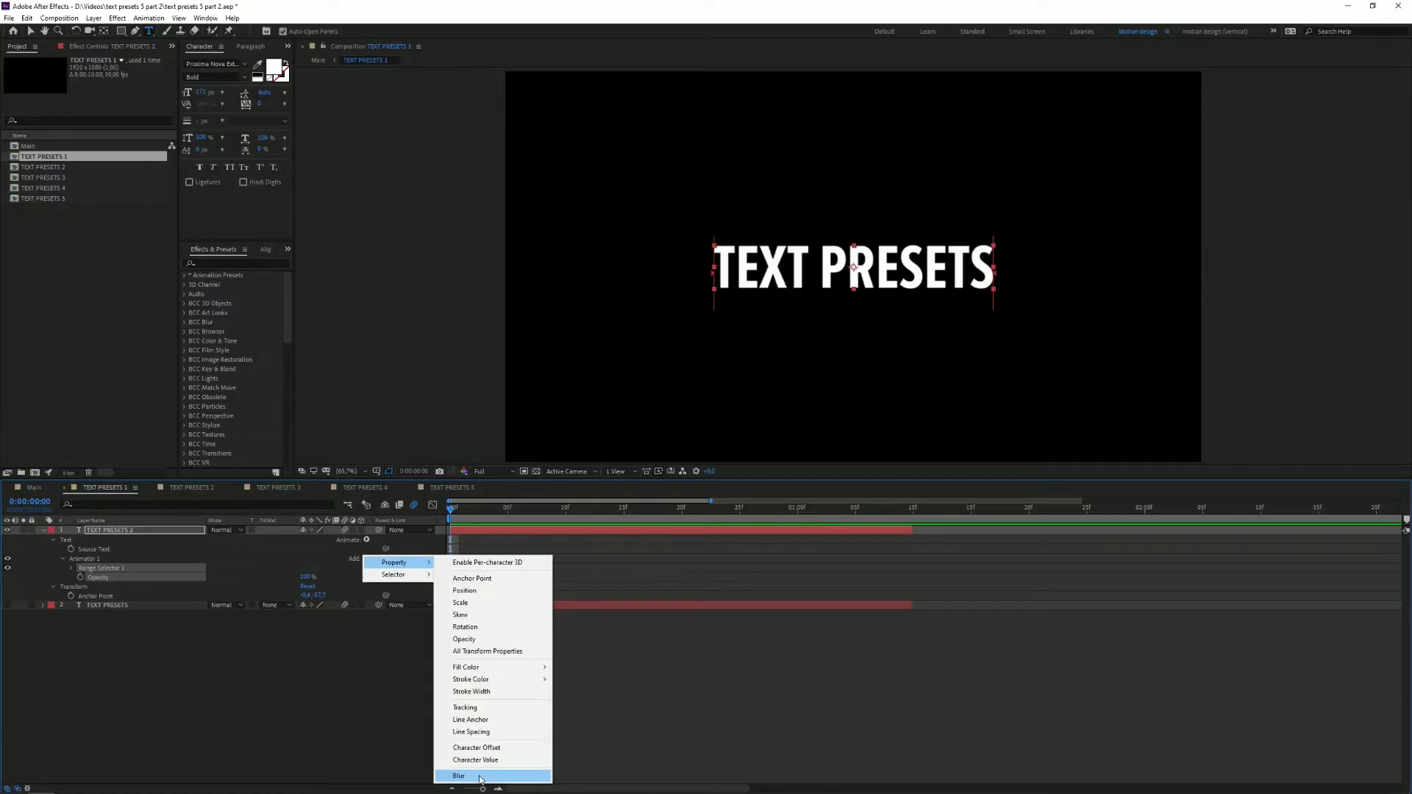
click(458, 775)
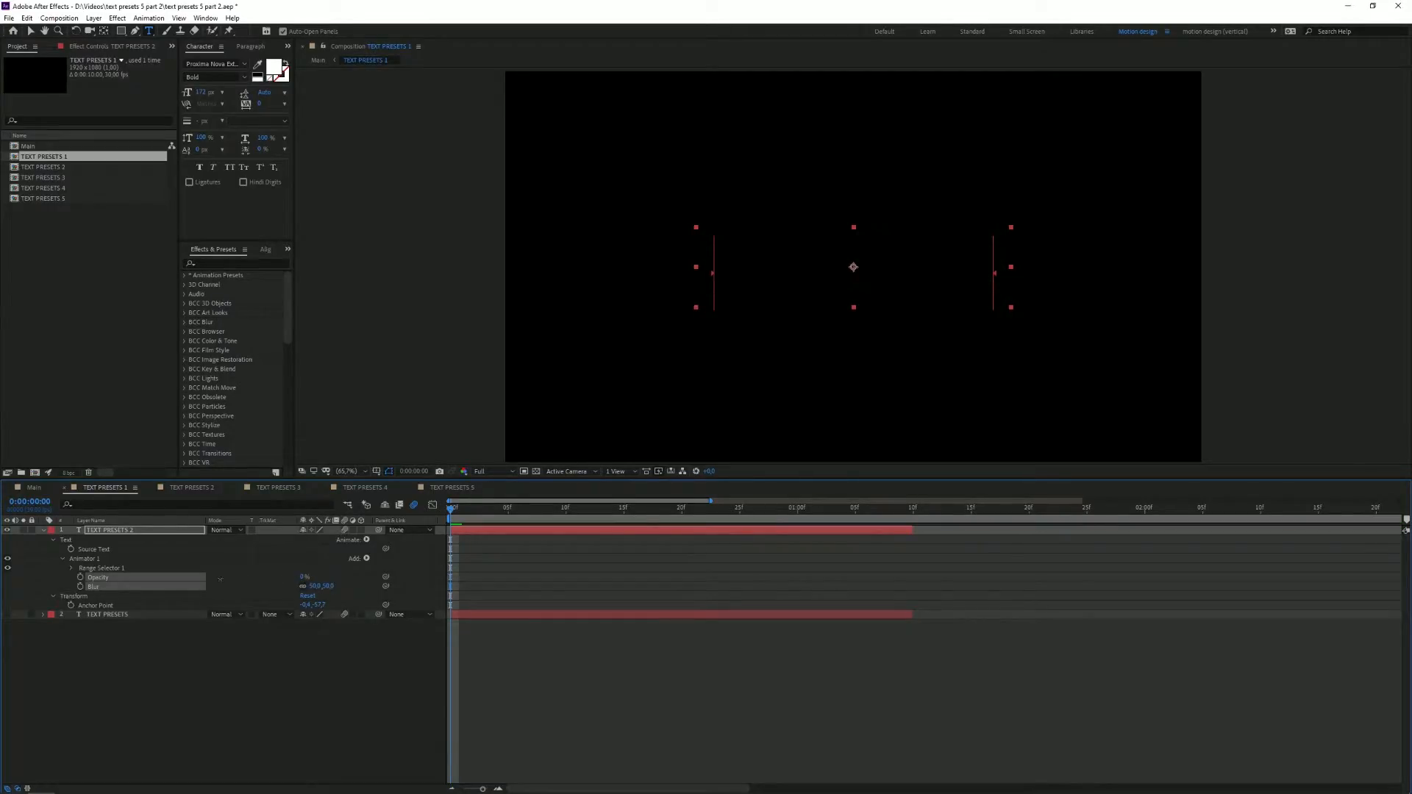
click(73, 567)
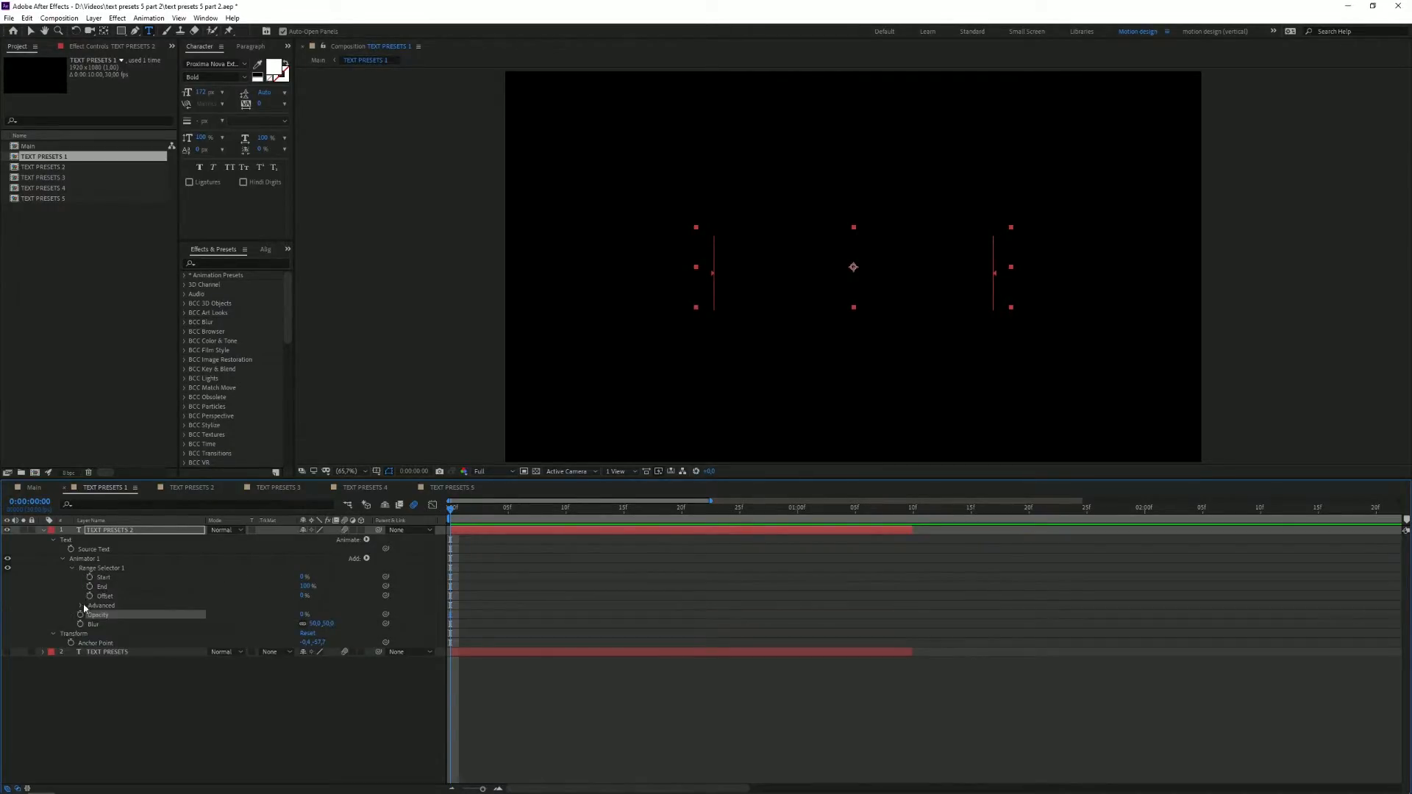
click(83, 605)
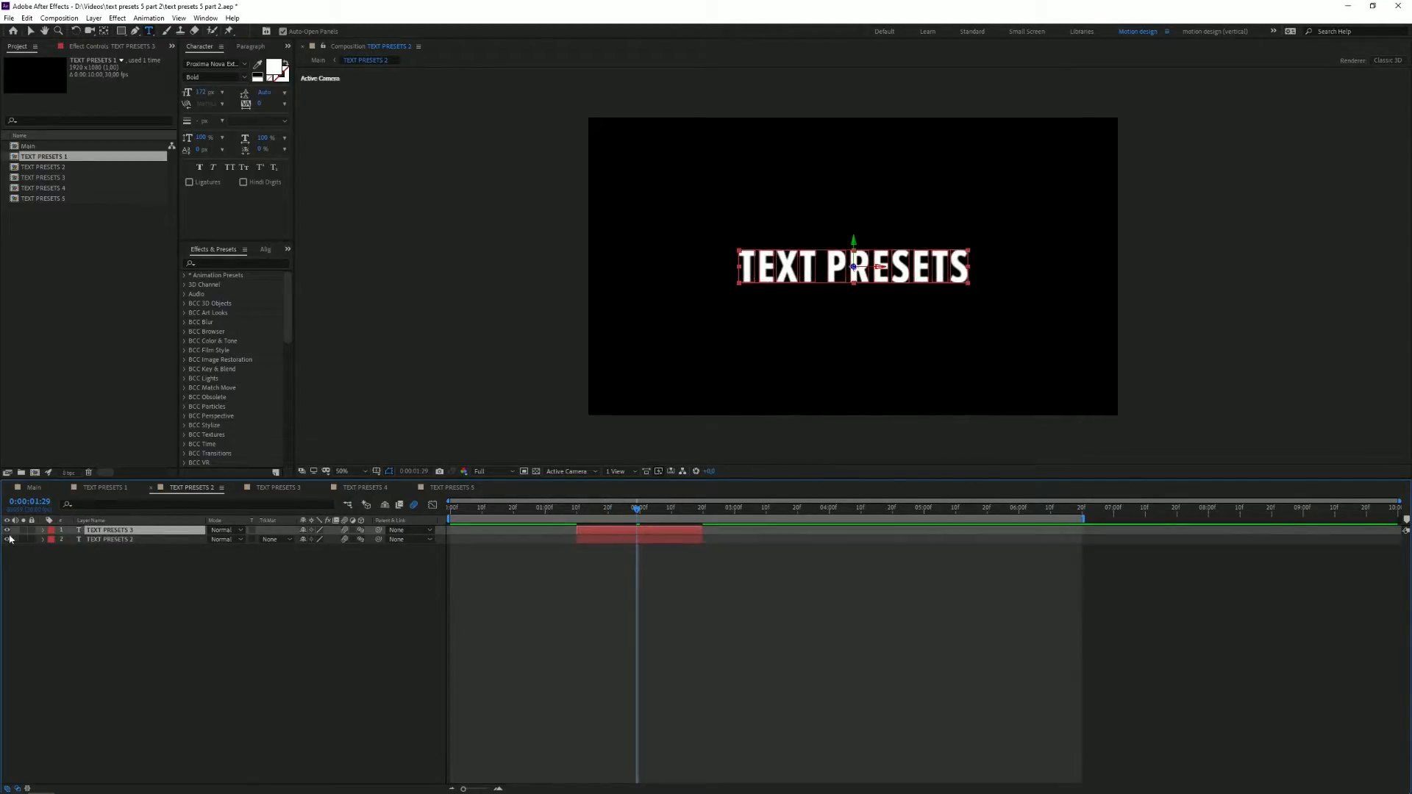
Step: Add a Tracking animator to the TEXT PRESETS 2 title and include Opacity in it
click(52, 529)
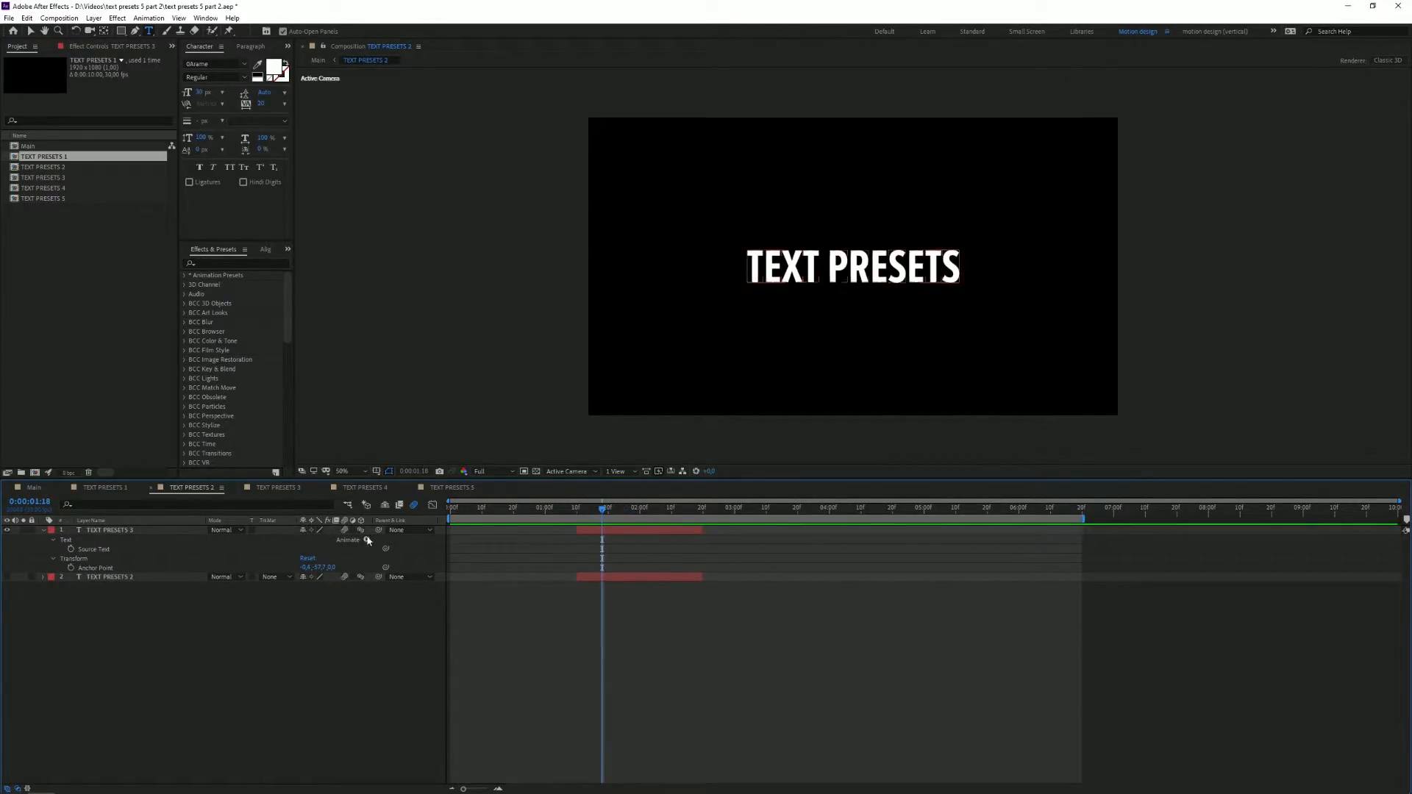
click(366, 540)
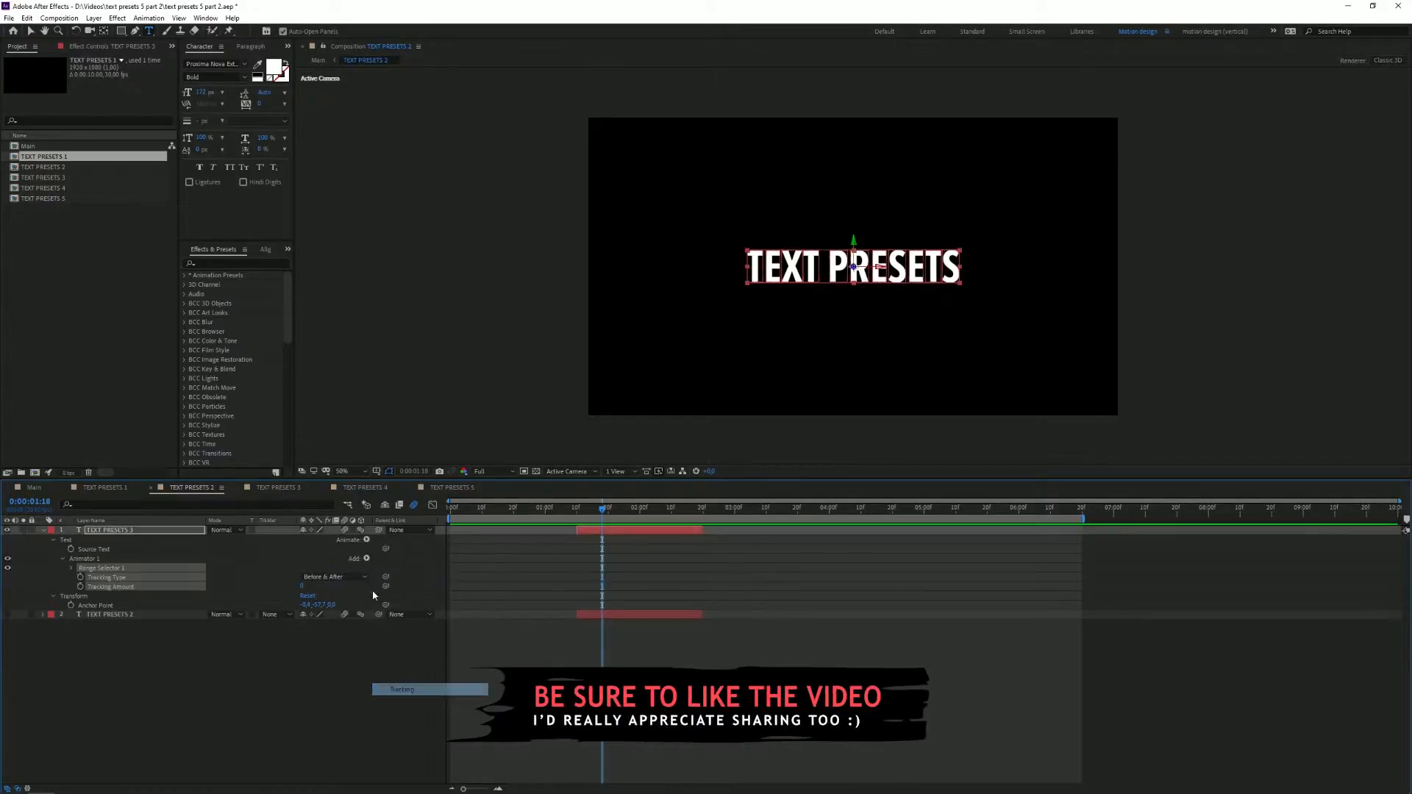
click(366, 558)
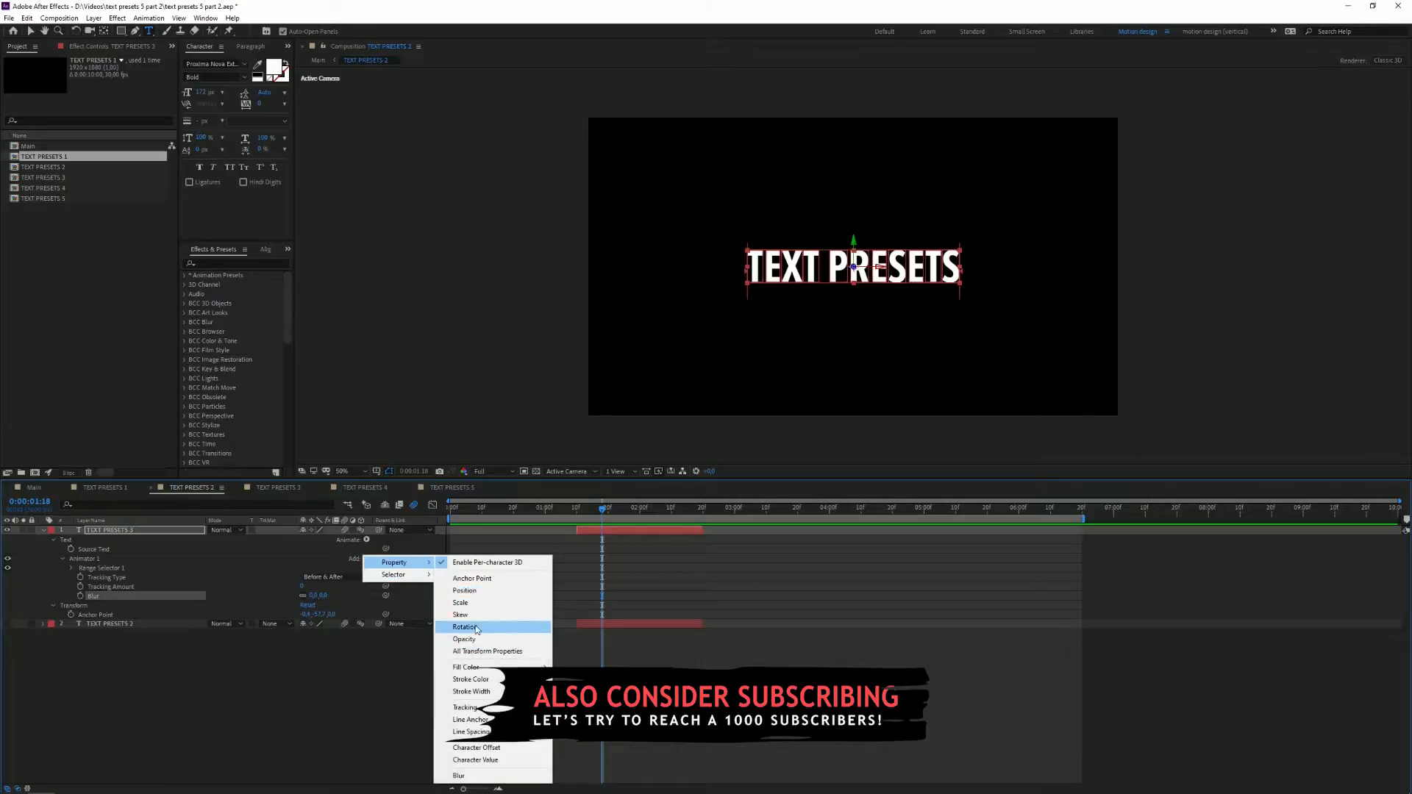
click(463, 639)
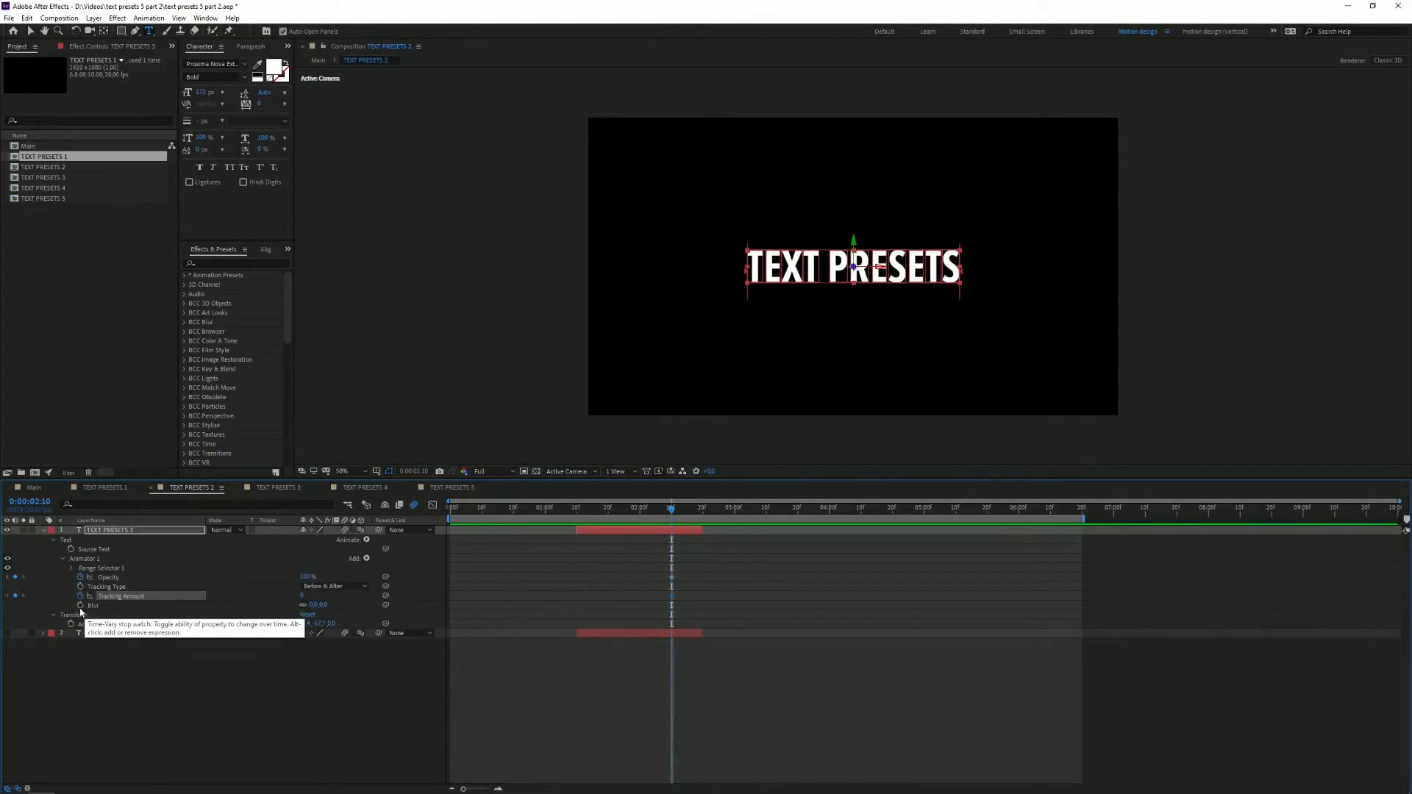
Step: Keyframe the tracking amount and scrub later frames to check the unblur fade-in
click(576, 507)
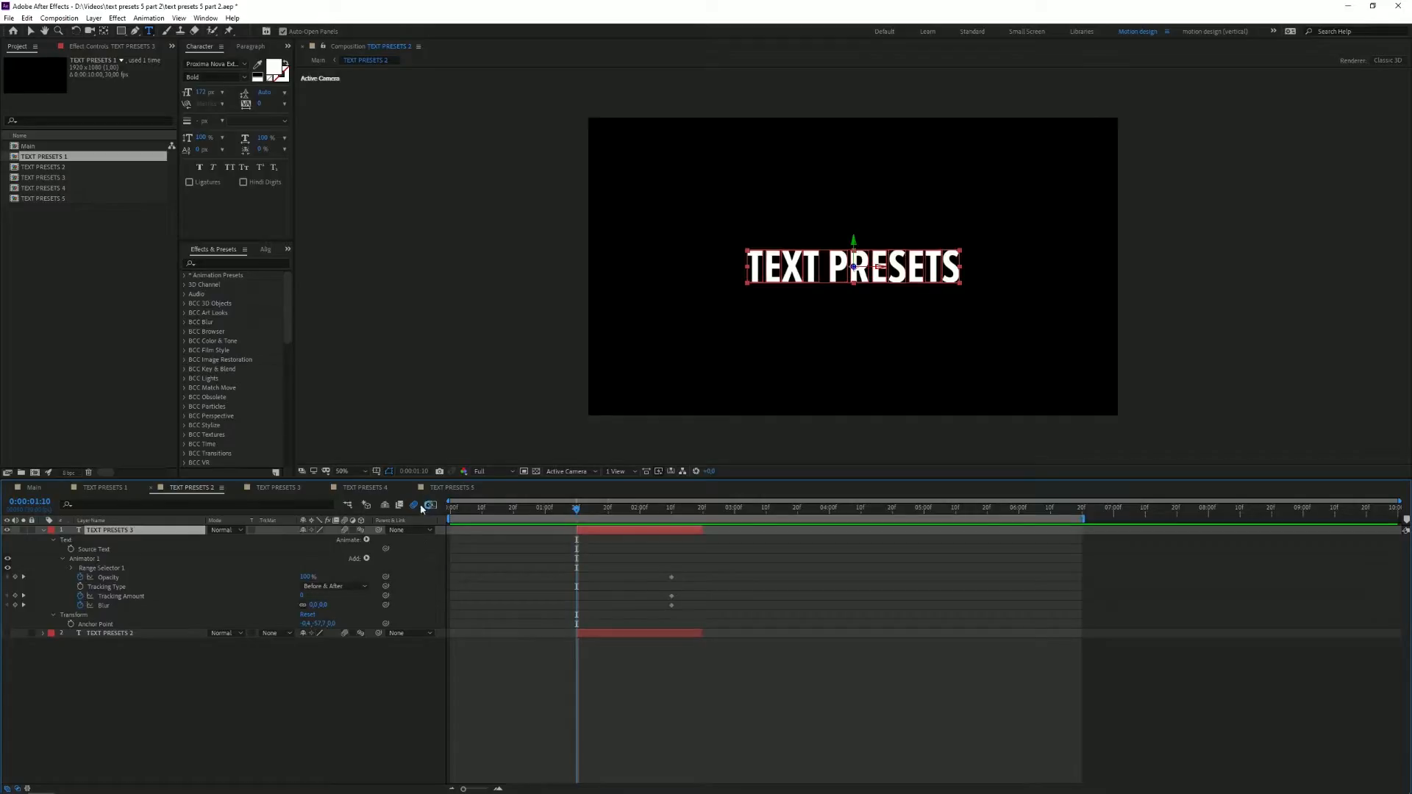
double_click(318, 604)
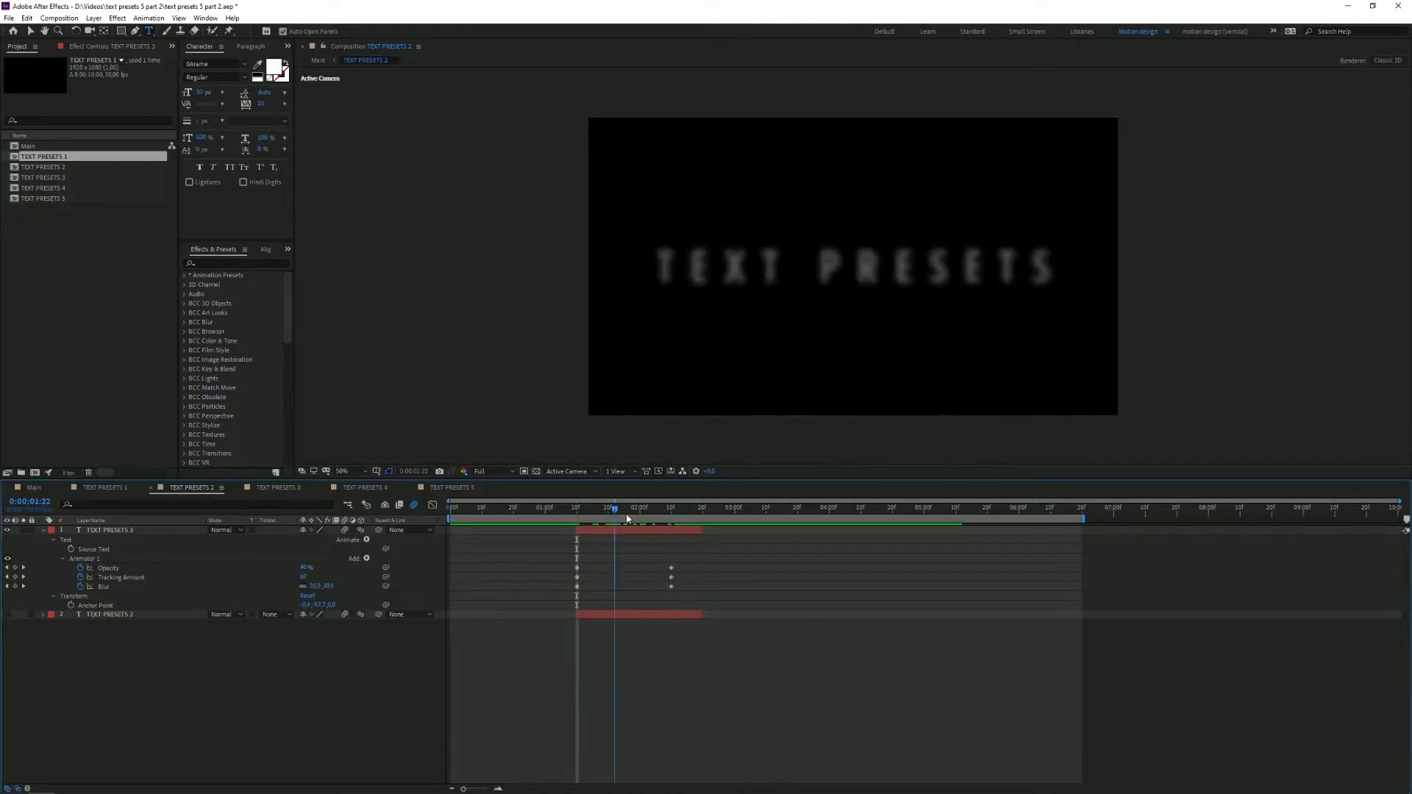
click(628, 507)
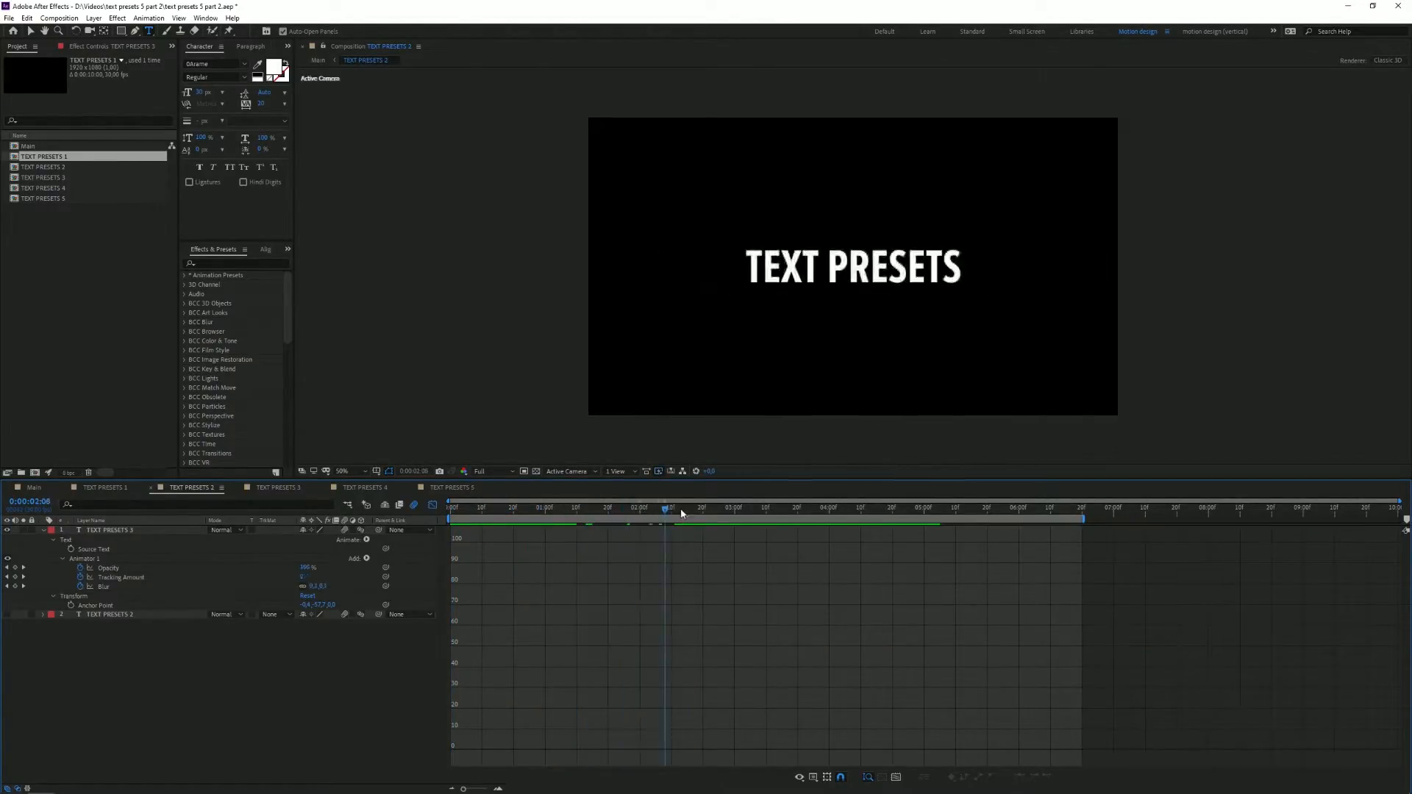
click(280, 487)
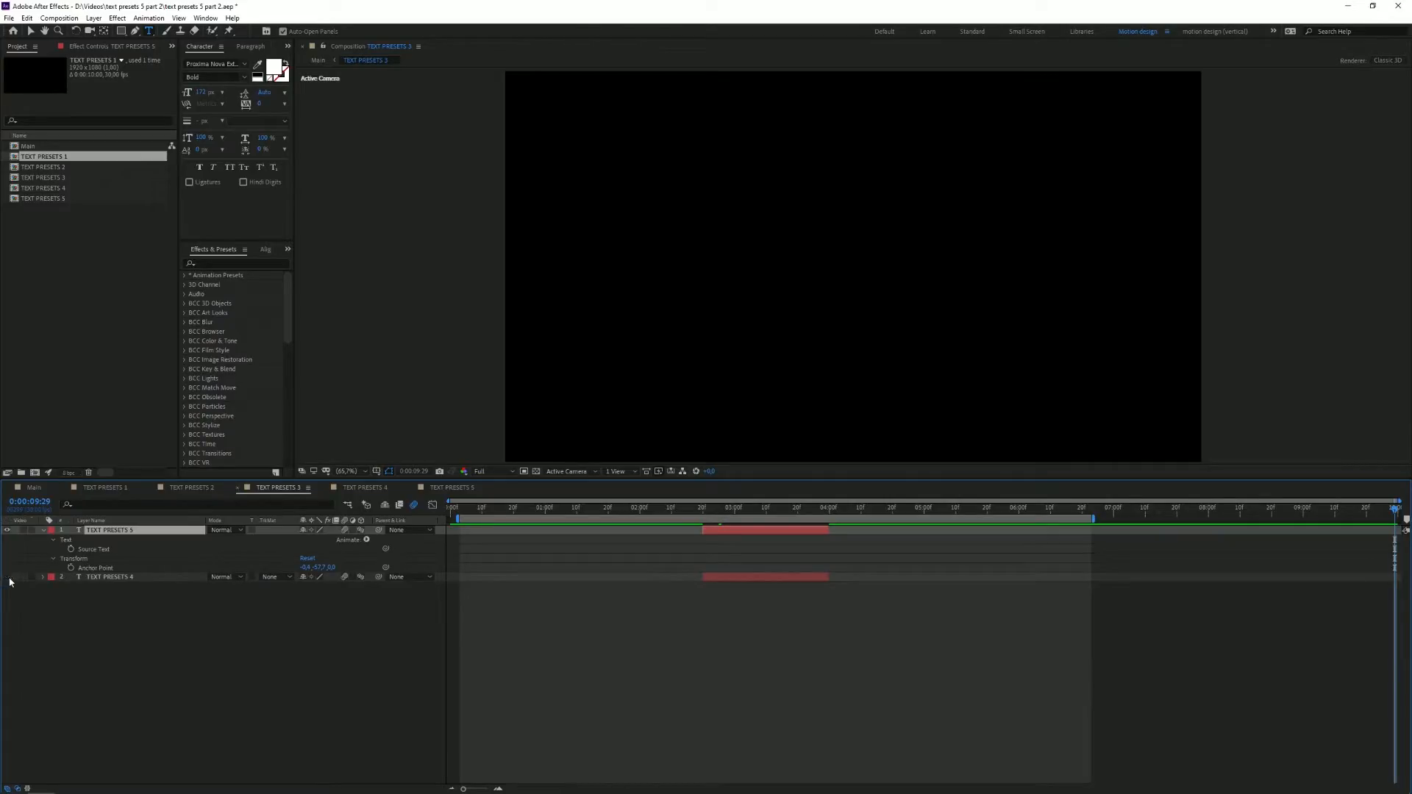
Step: Hide the original layer and add a per-character 3D Rotation animator with X Rotation and Ramp Up shape
click(366, 540)
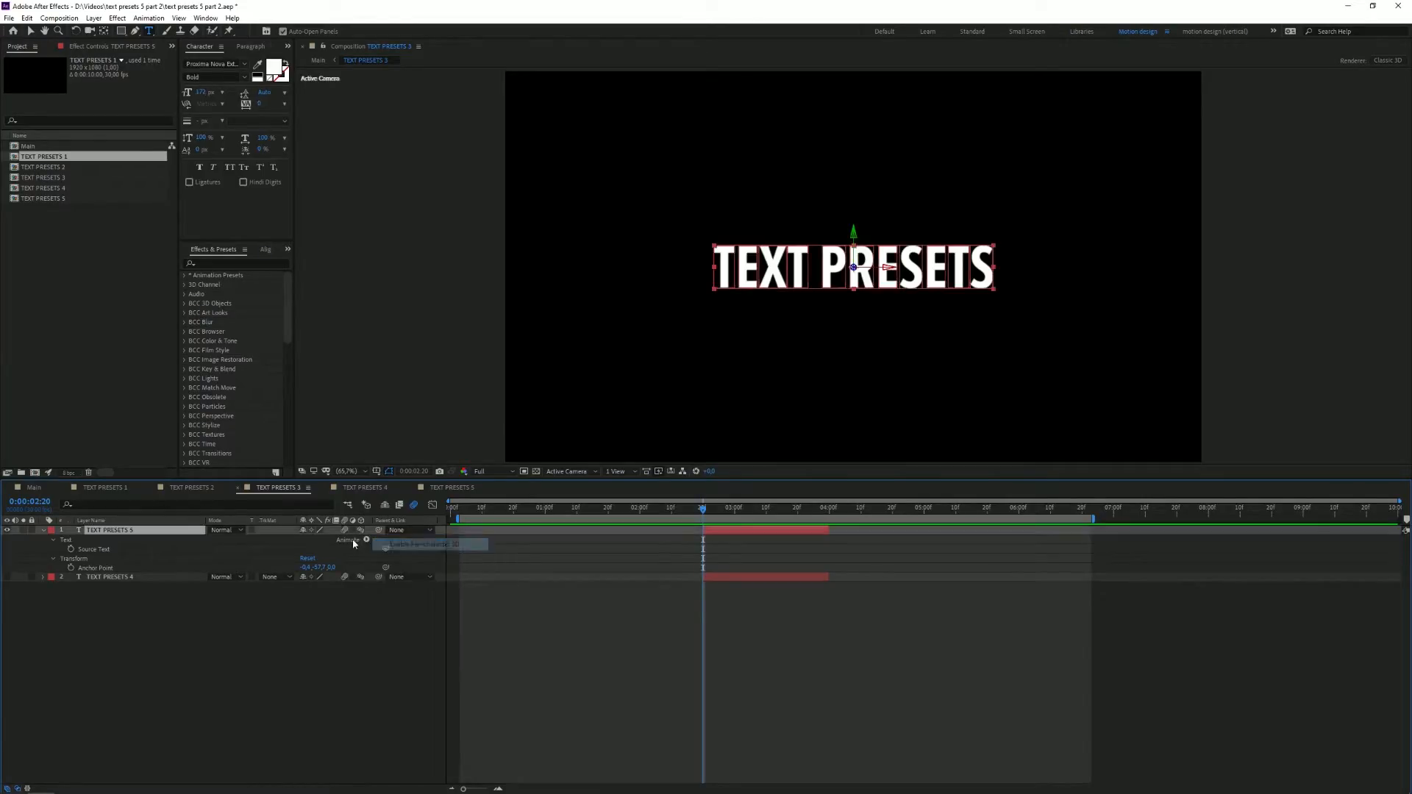
click(354, 539)
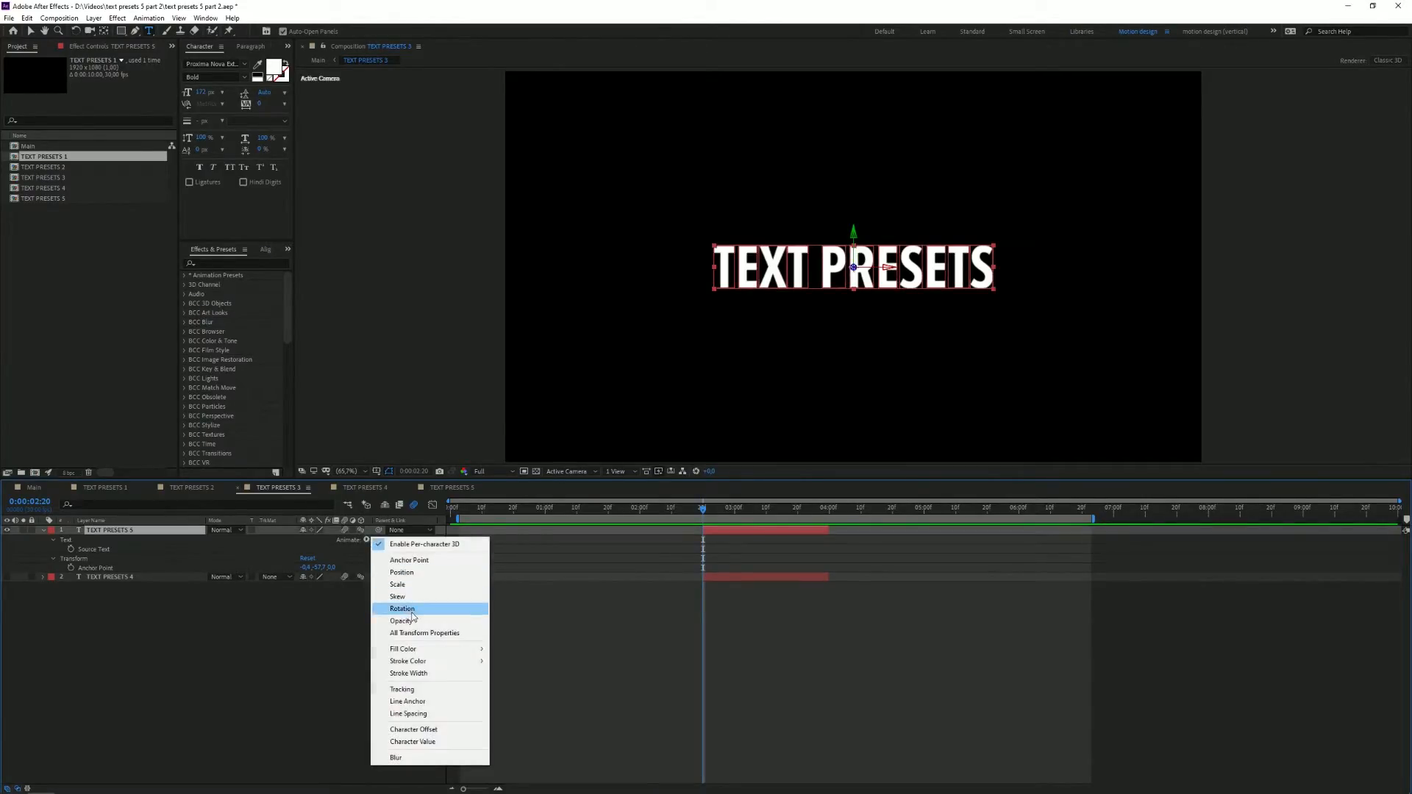
click(402, 609)
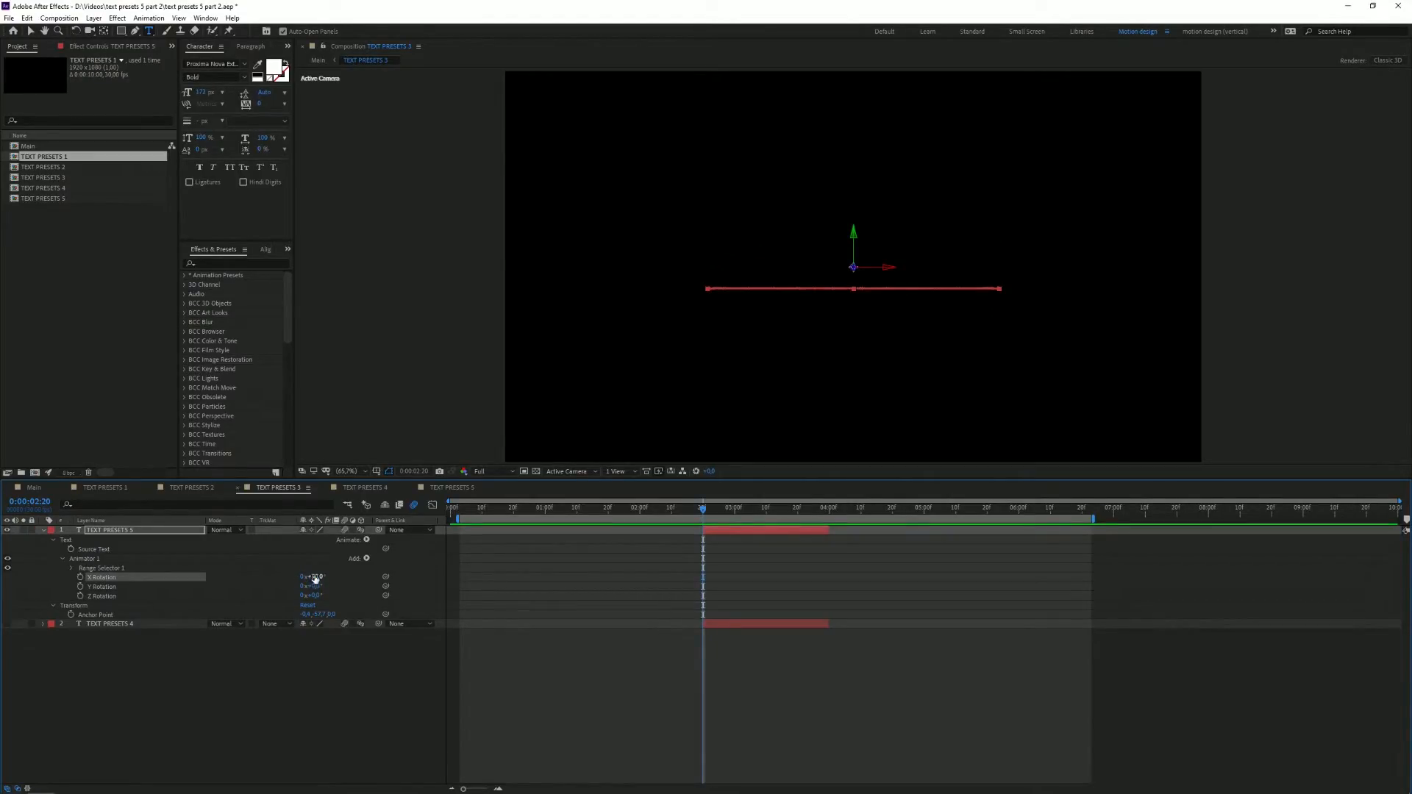
click(314, 652)
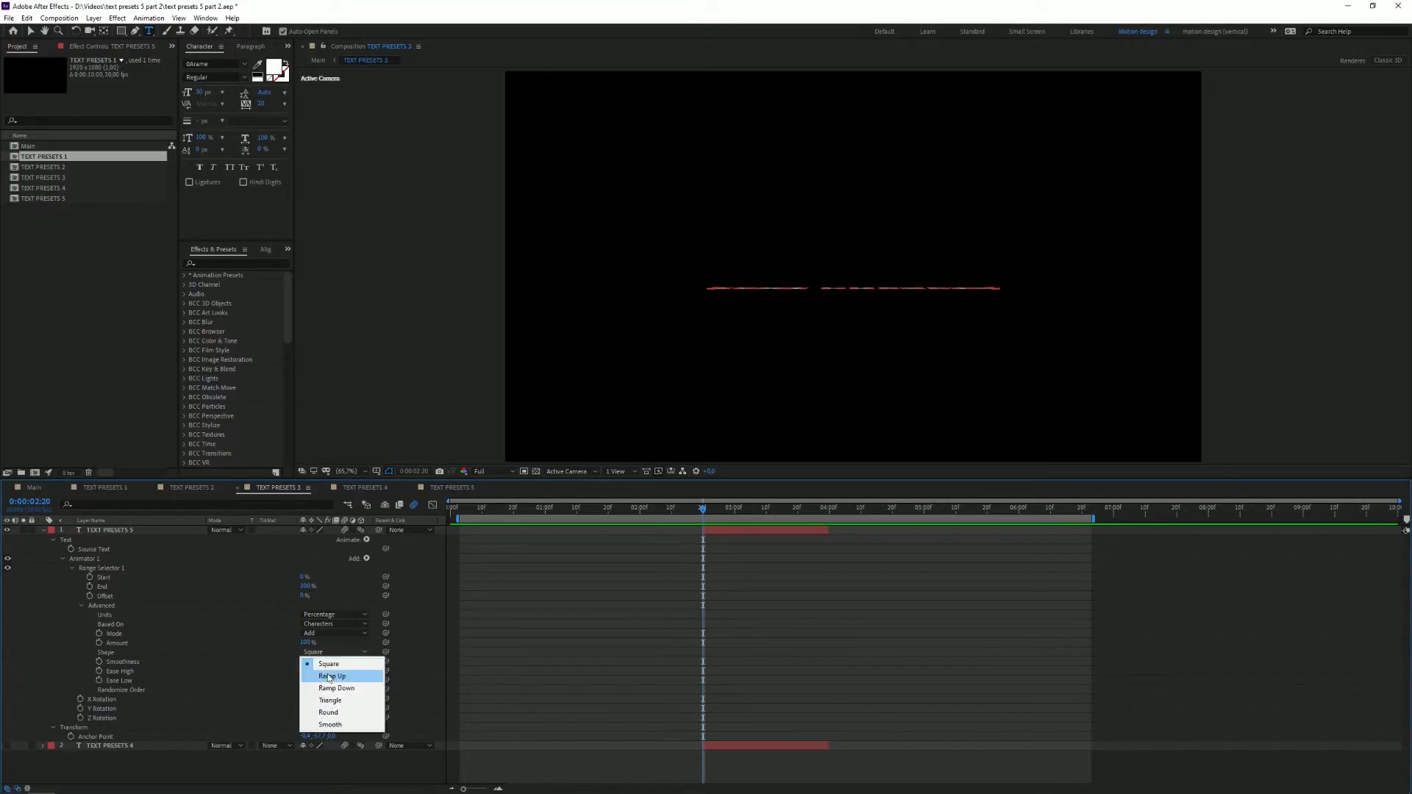
click(332, 675)
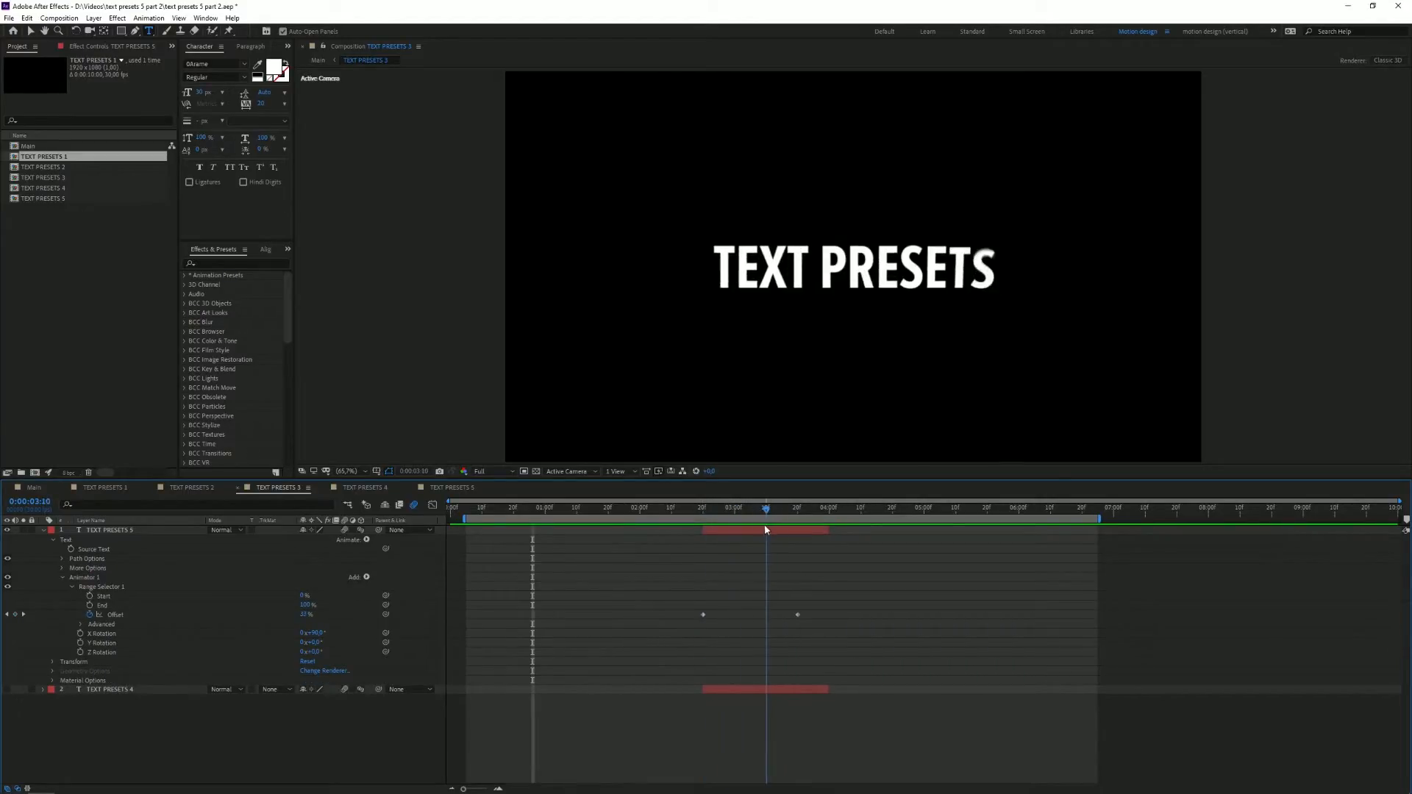
Step: Check the flip at a later frame, add Opacity to the rotation animator, and move to TEXT PRESETS 4
click(354, 577)
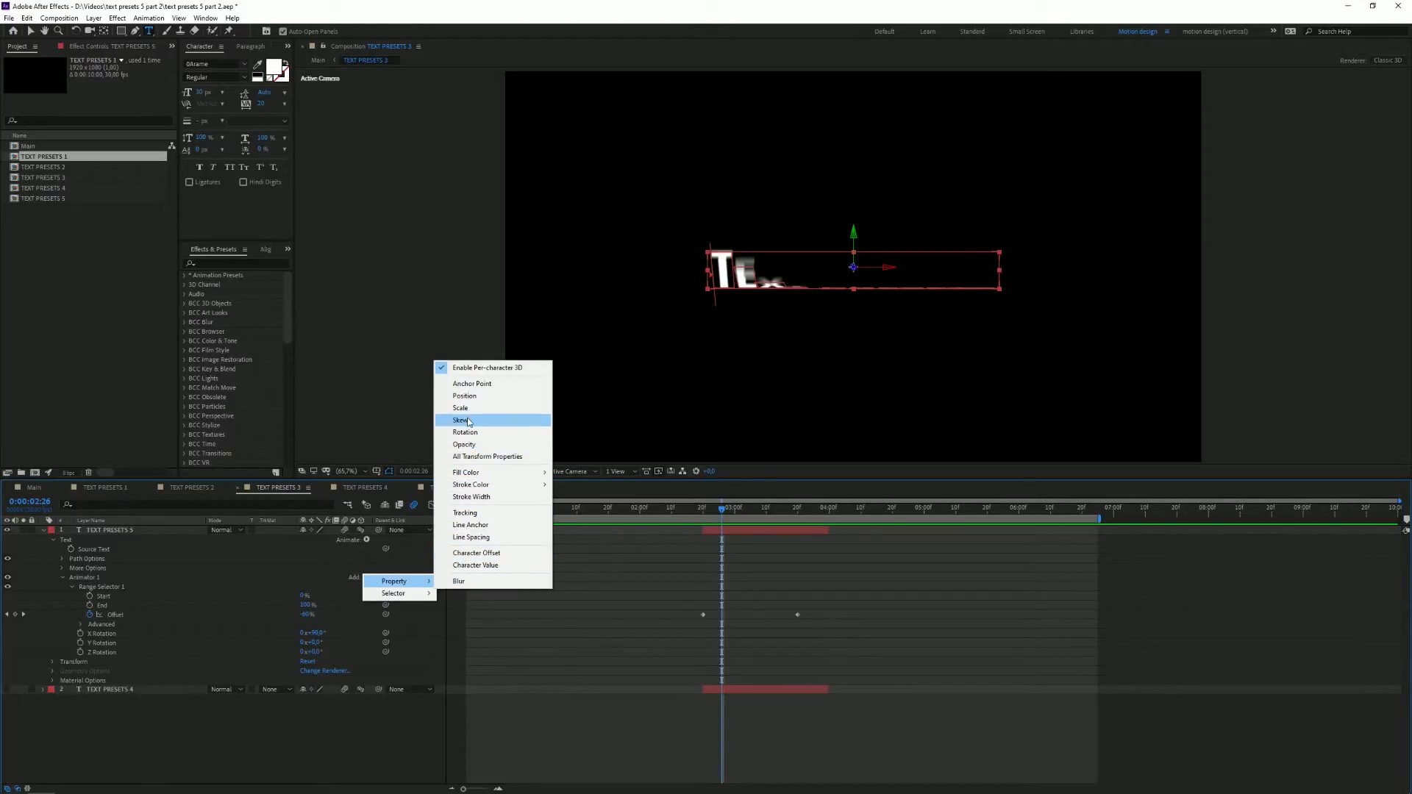
click(463, 444)
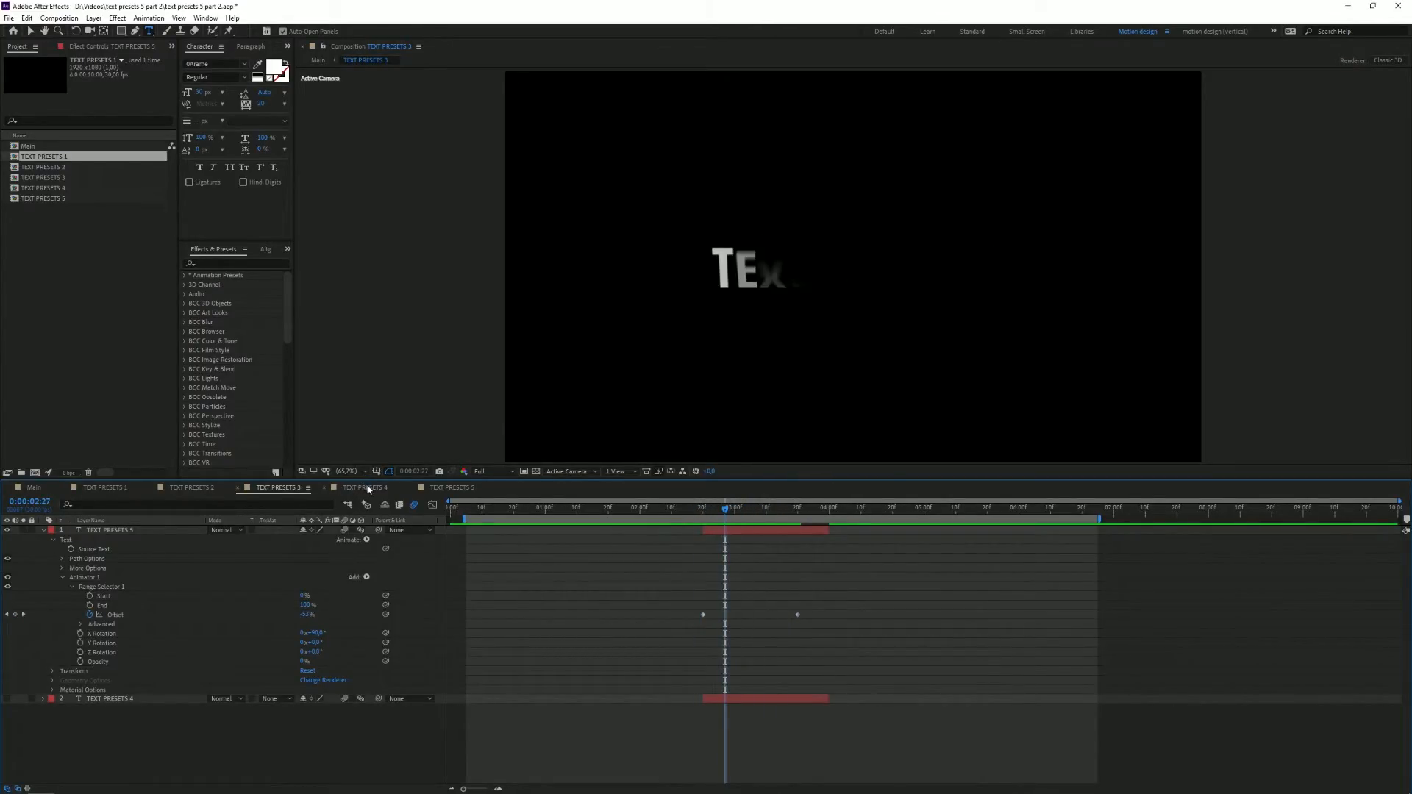
click(365, 487)
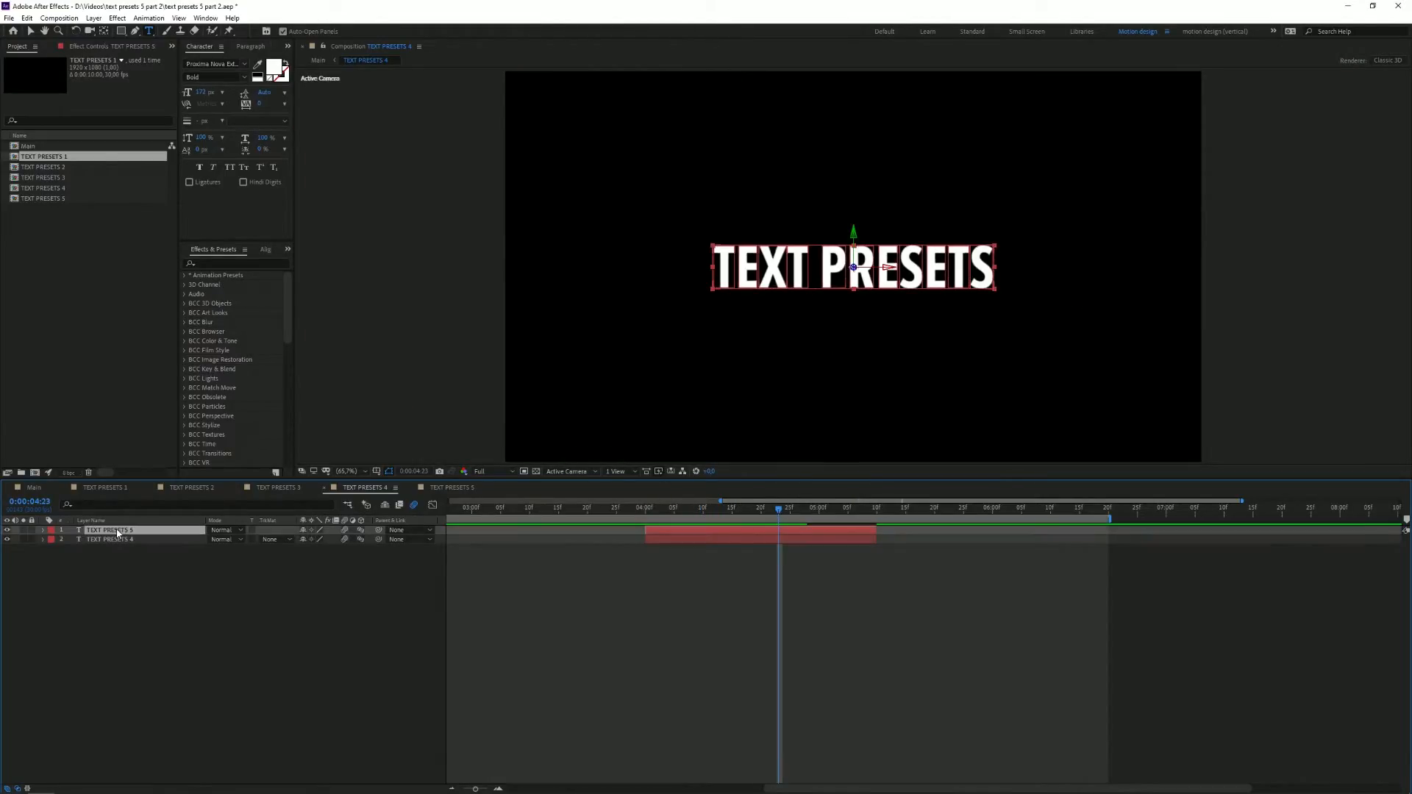
Step: Add a Position animator with a Range Selector to the TEXT PRESETS 4 text layer
click(41, 529)
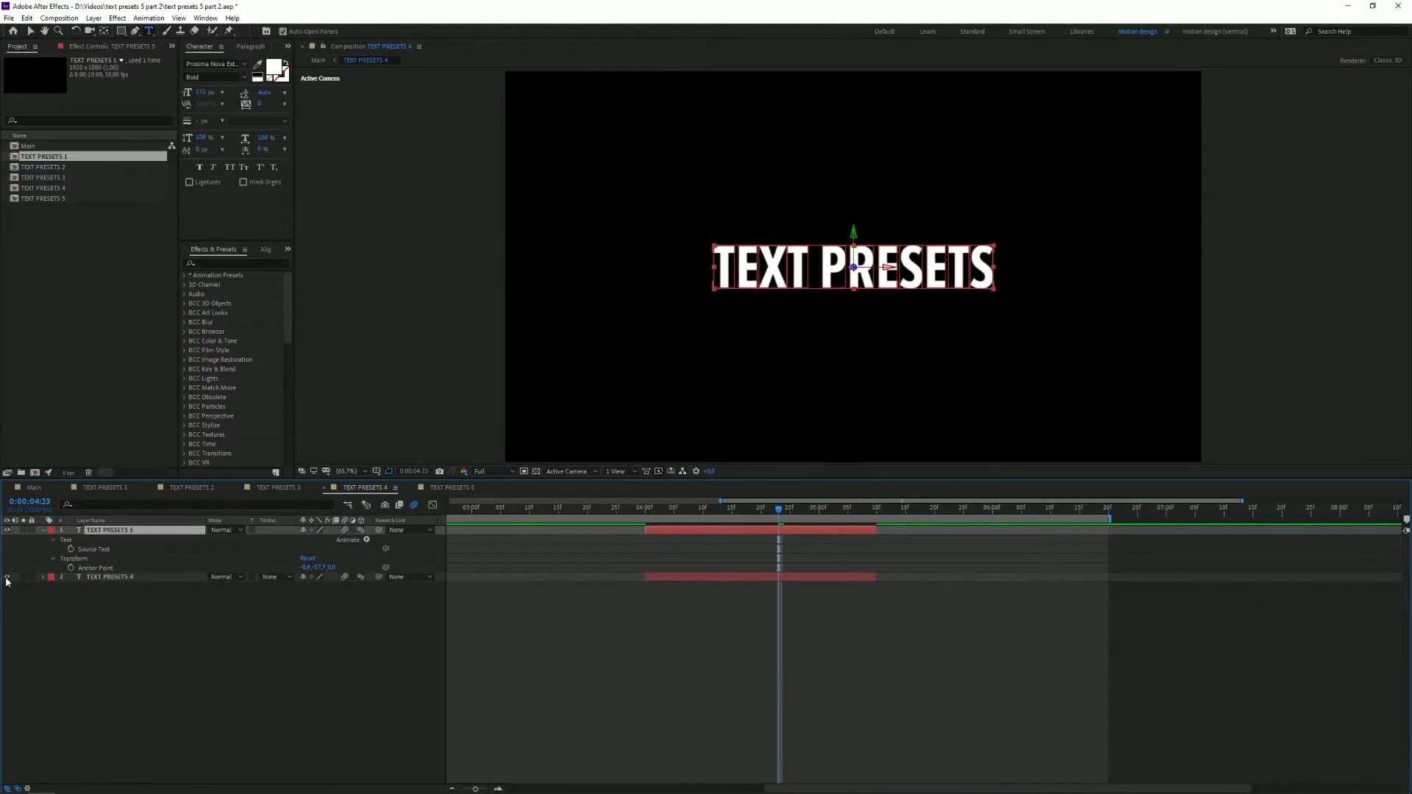
click(367, 539)
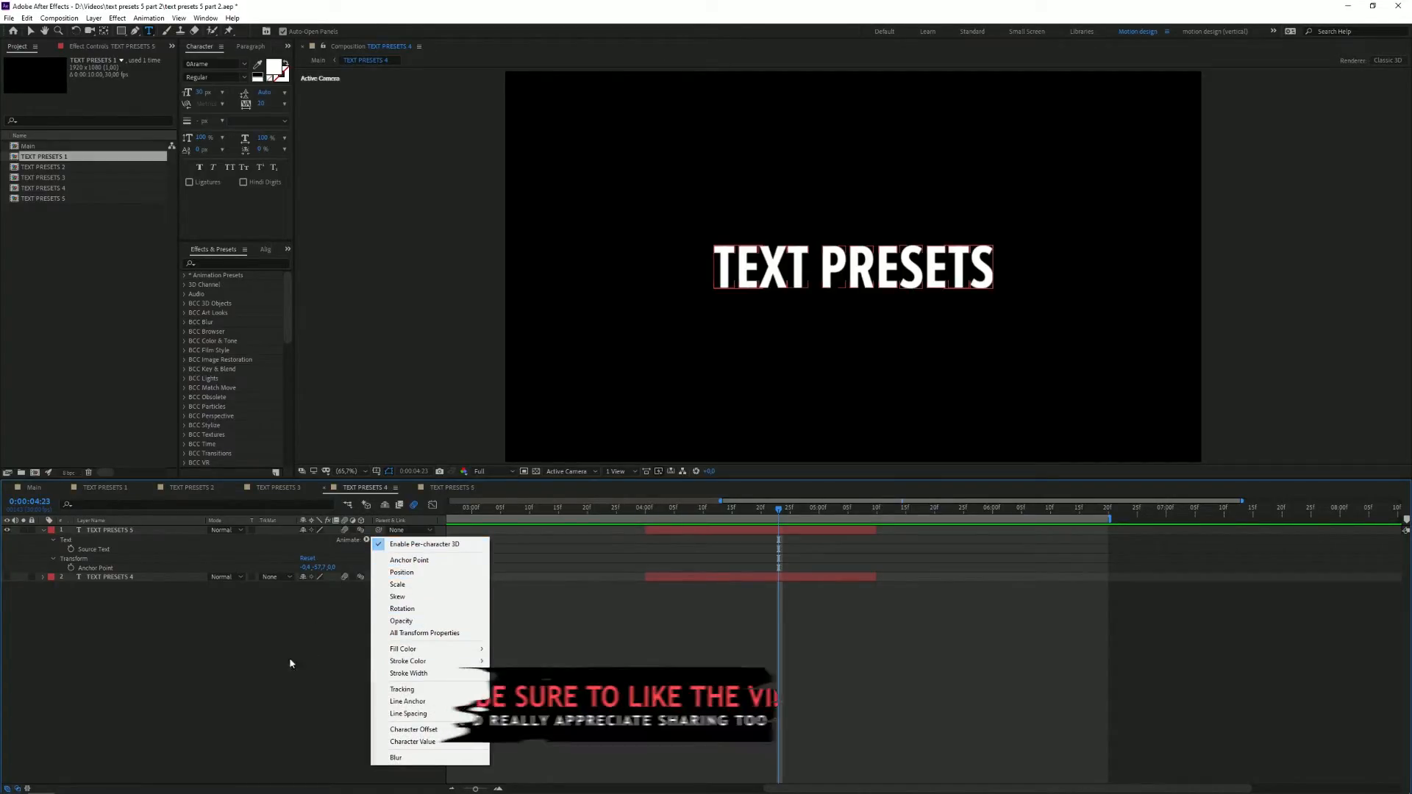
mouse_move(400, 572)
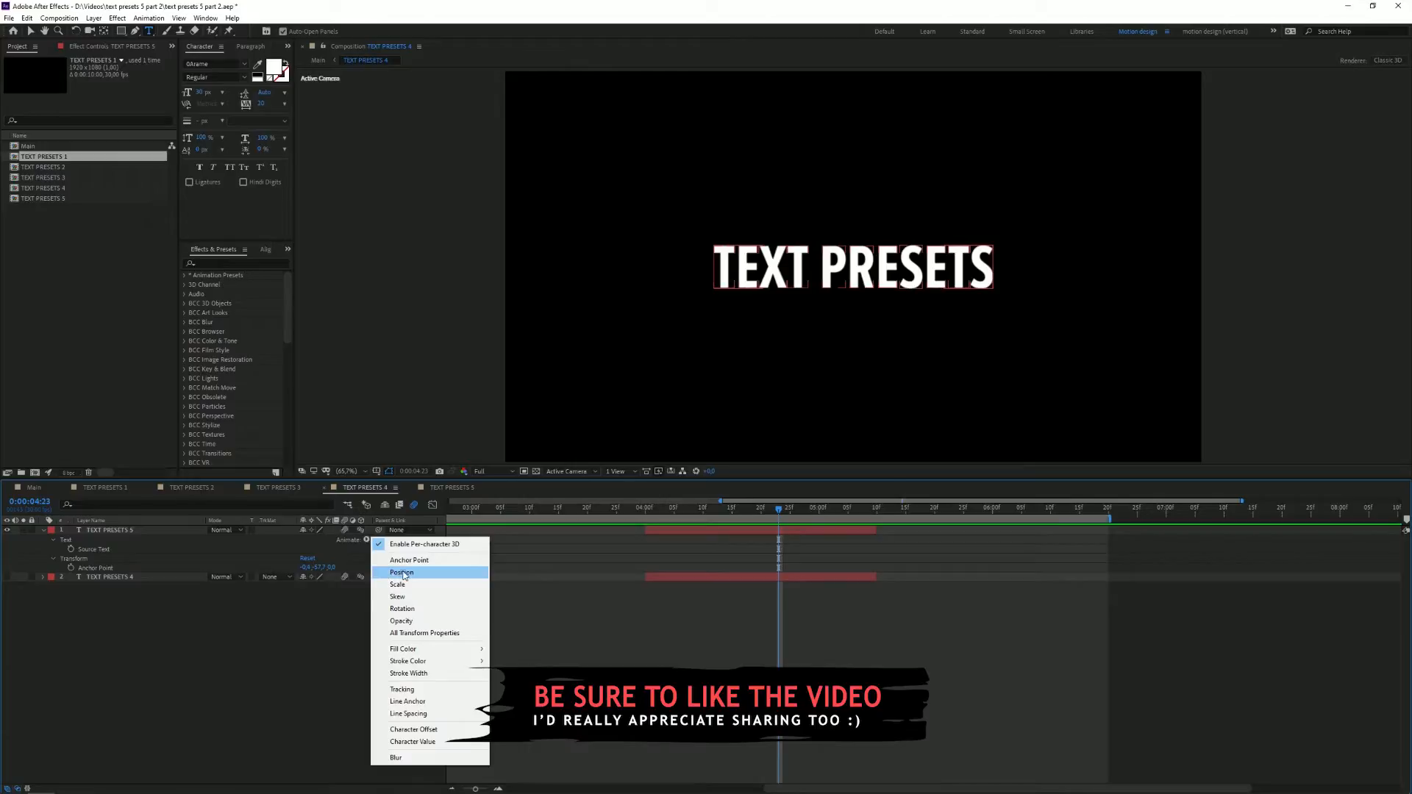
click(402, 572)
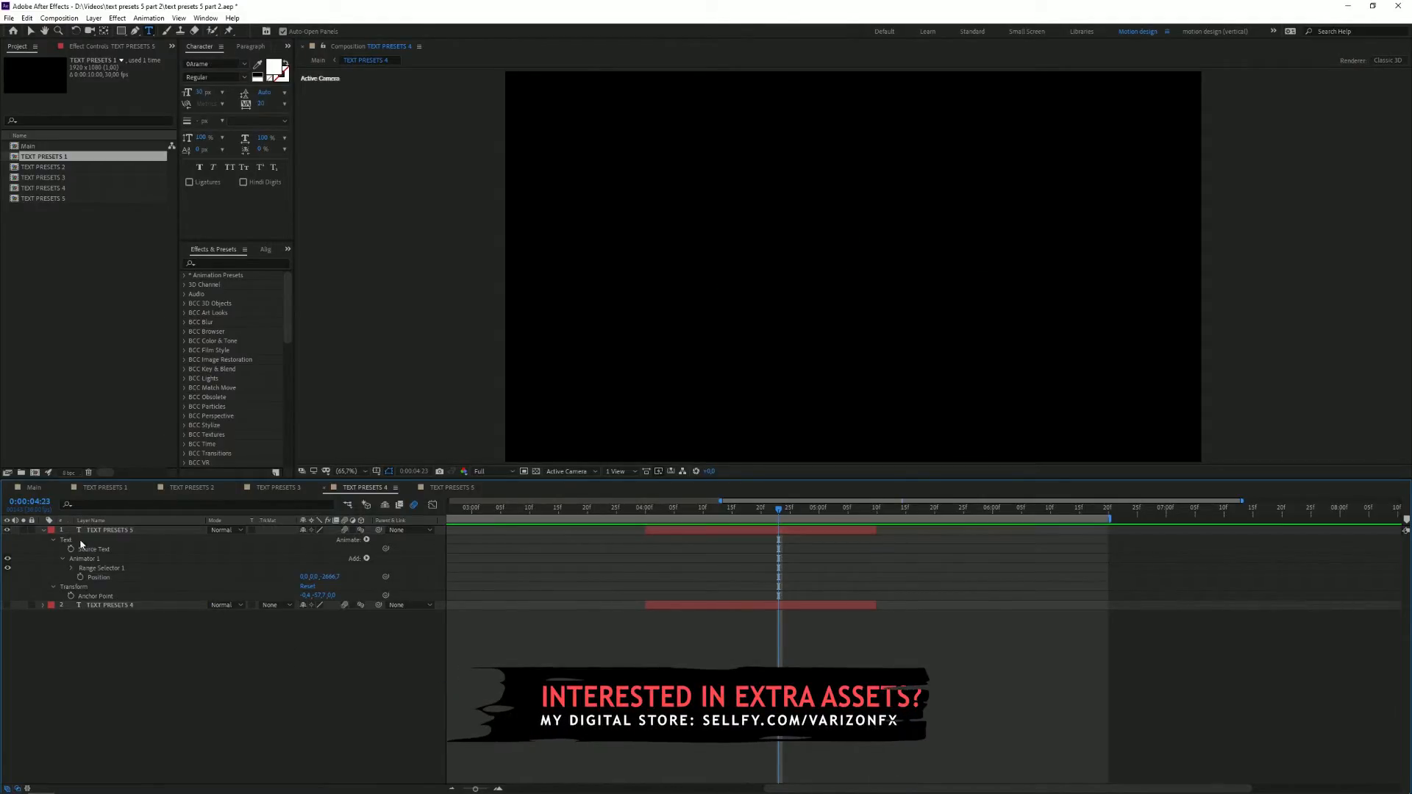
Step: Set the Range Selector shape to Ramp Up with adjusted easing and keyframe the Offset
click(70, 567)
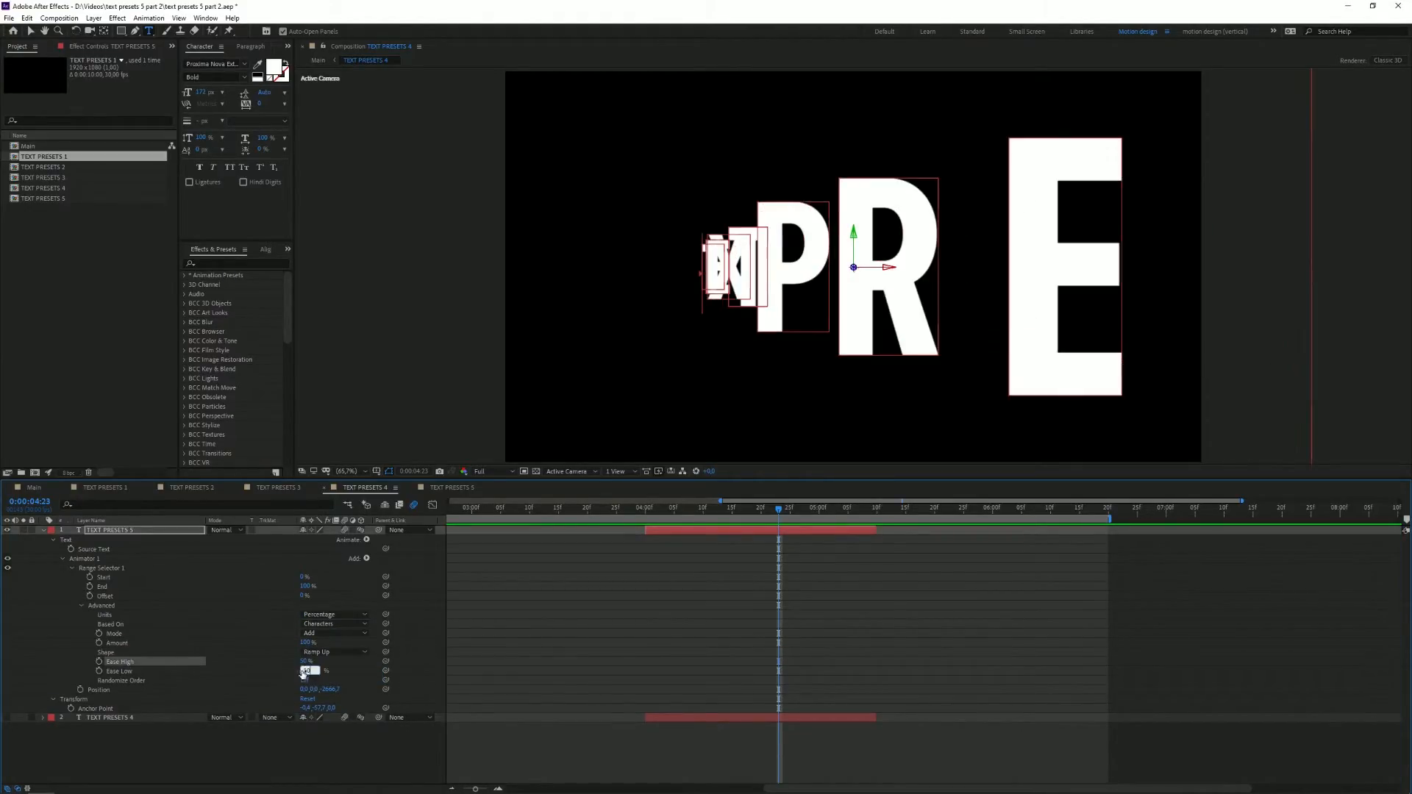
click(644, 507)
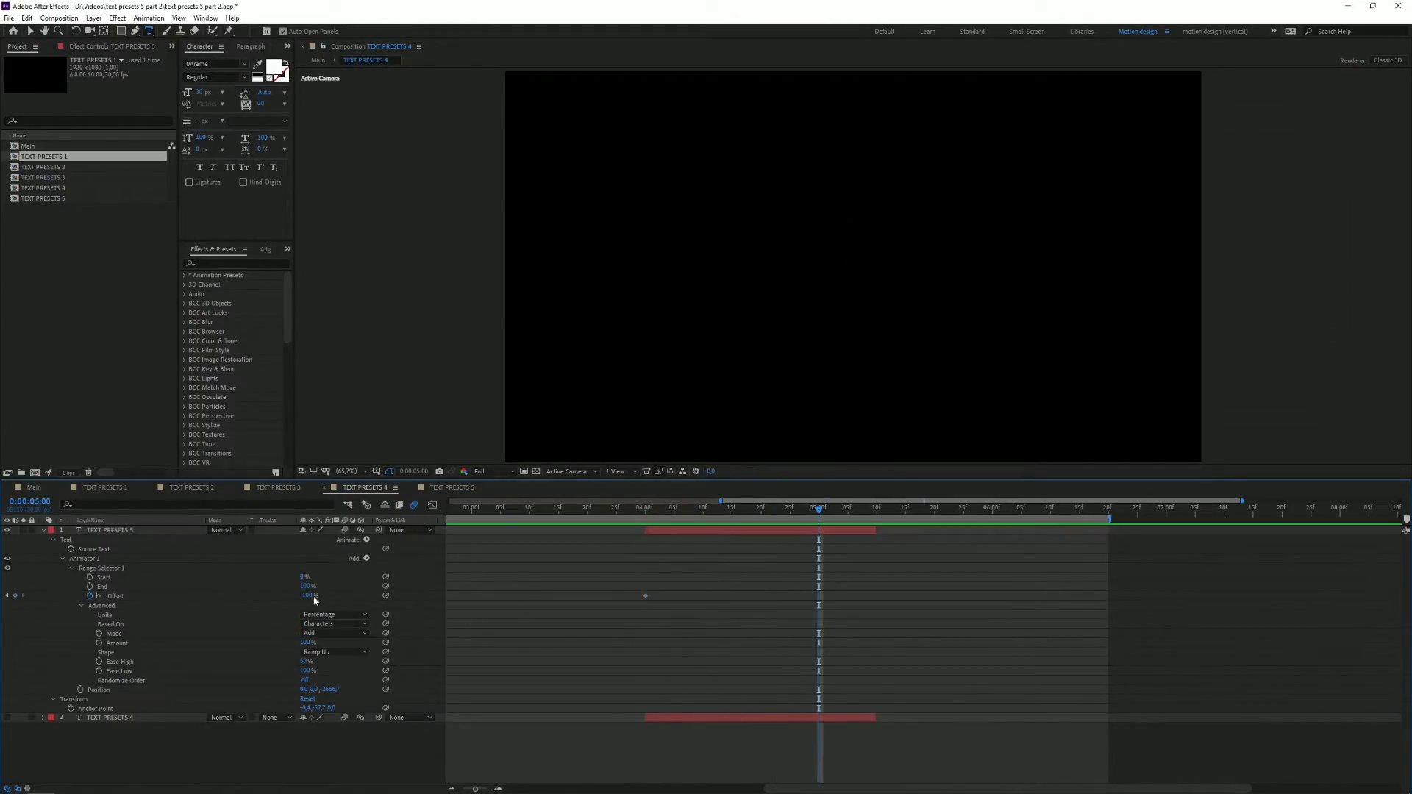
click(627, 507)
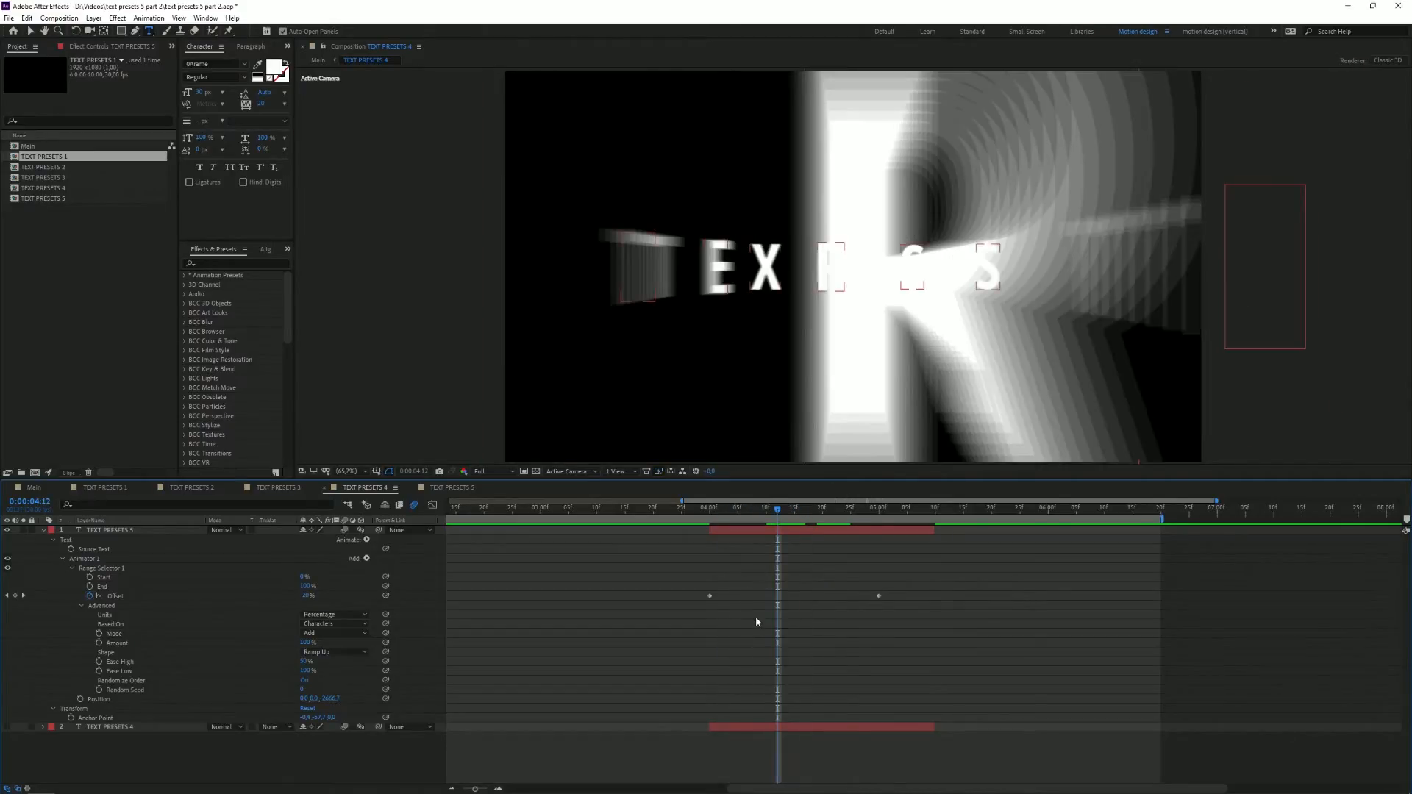
Step: Switch to TEXT PRESETS 5, show the live text layer and select it
click(452, 486)
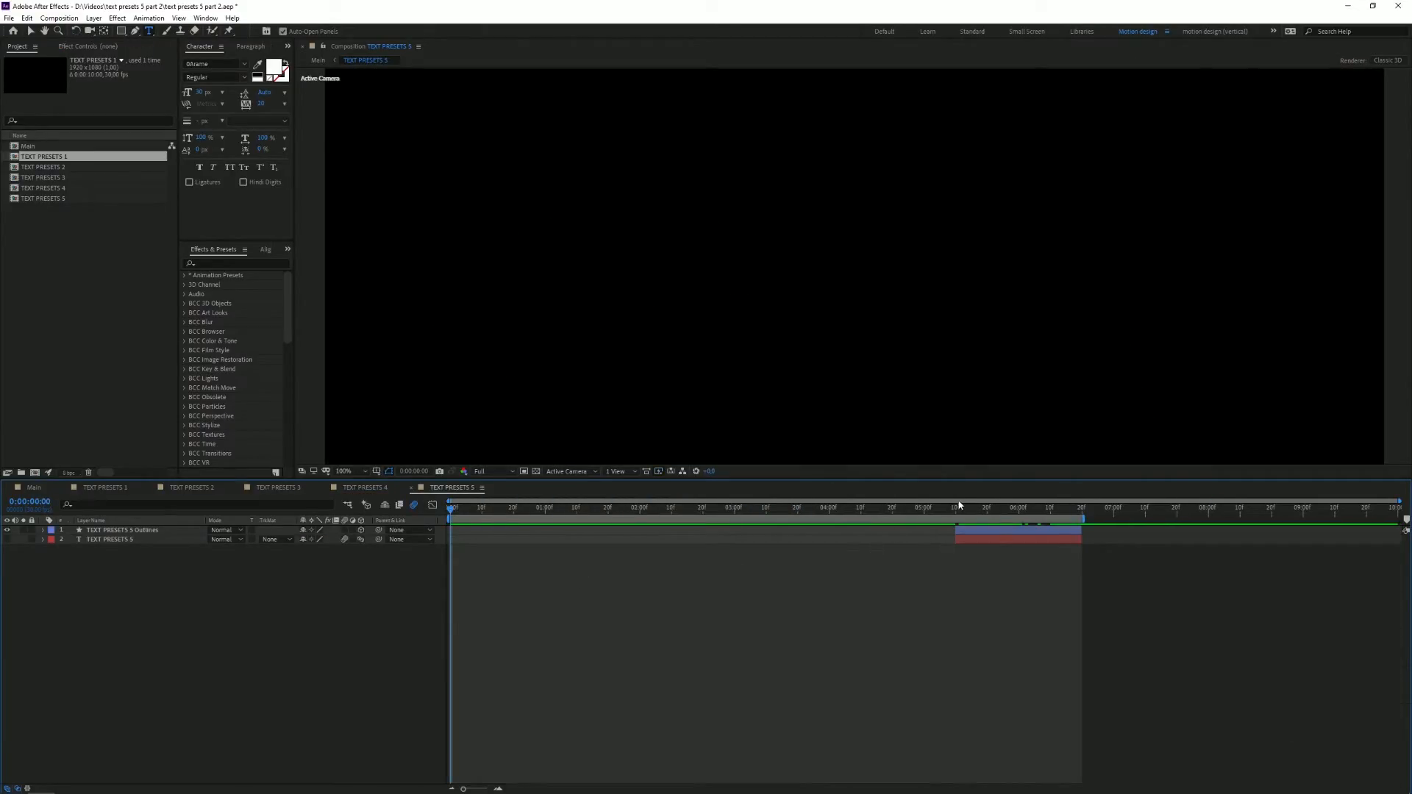
click(993, 507)
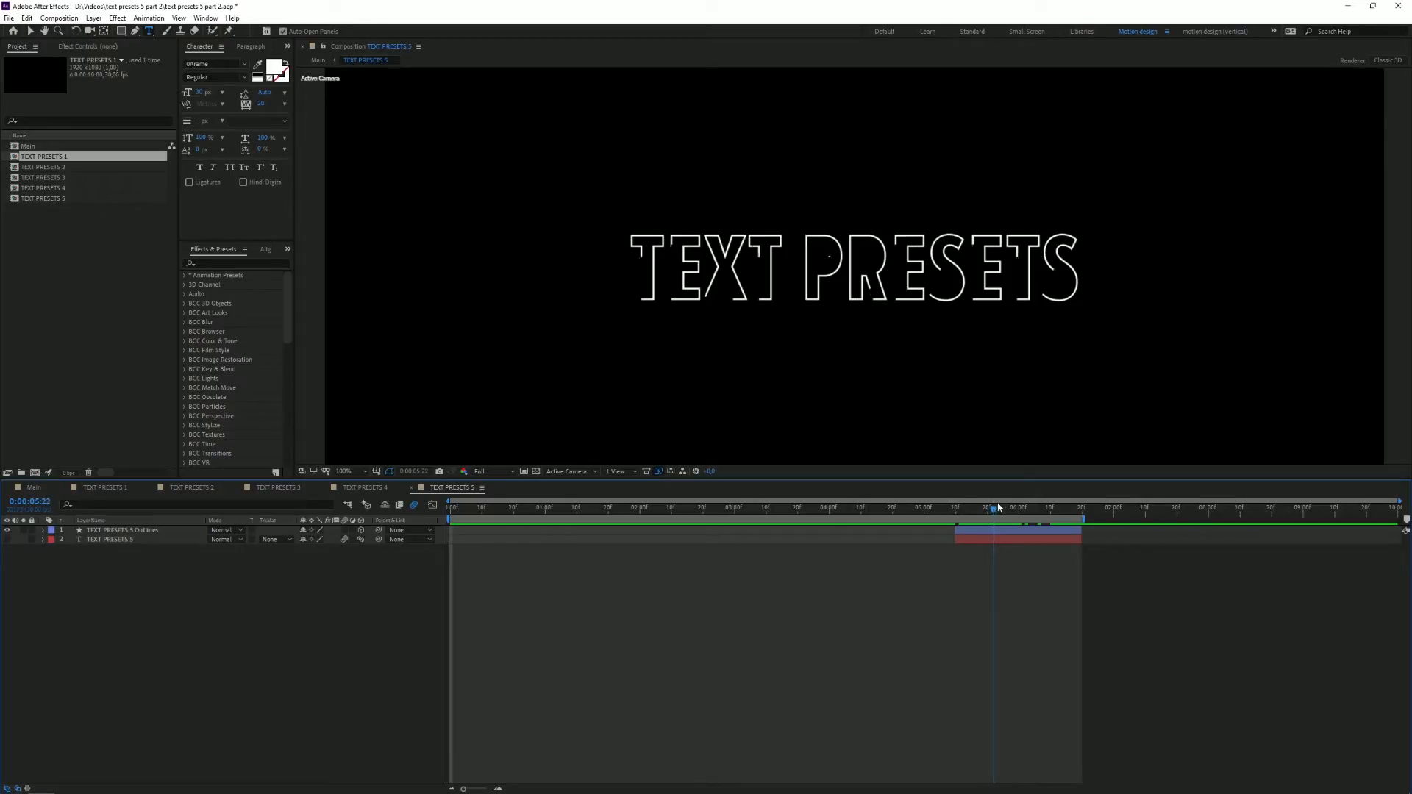
click(1031, 508)
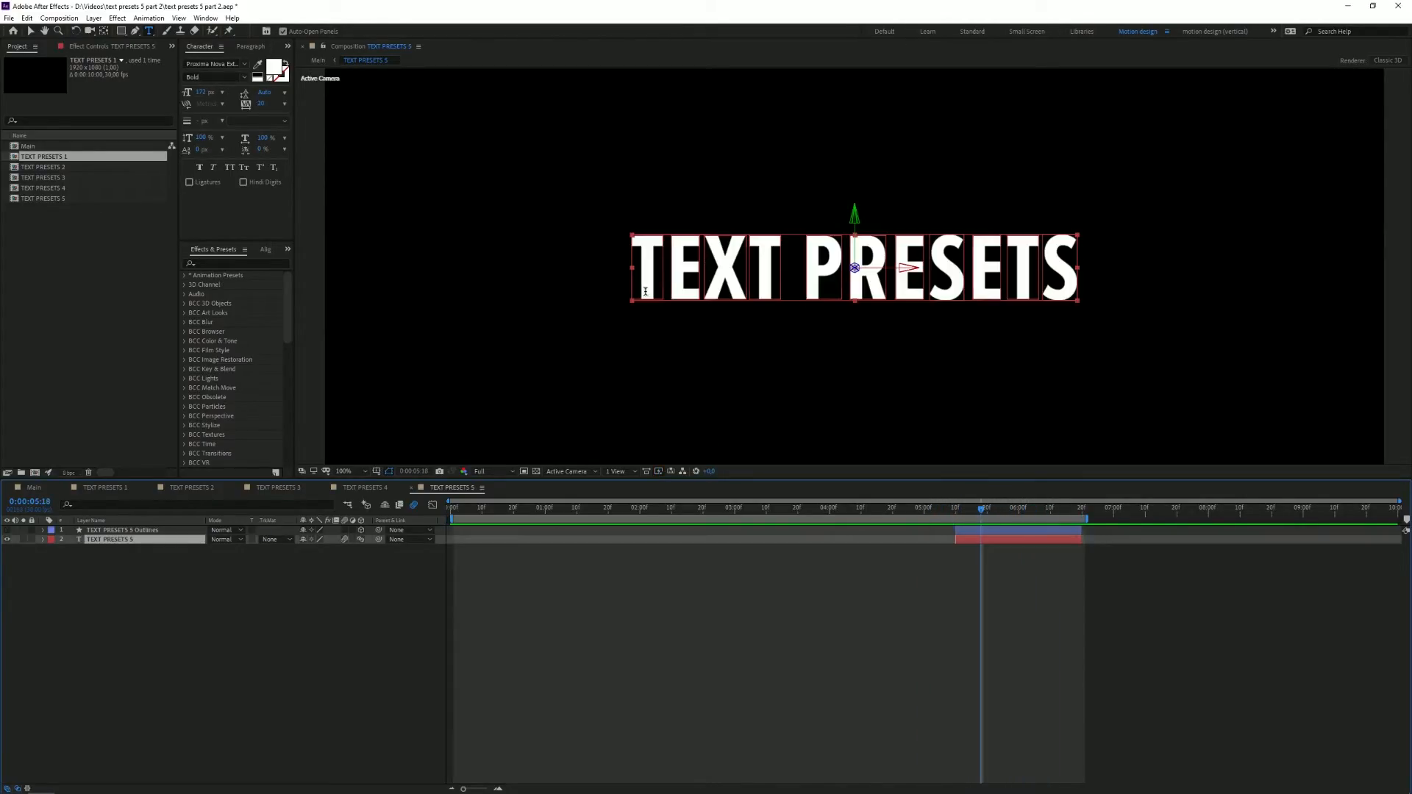
click(967, 509)
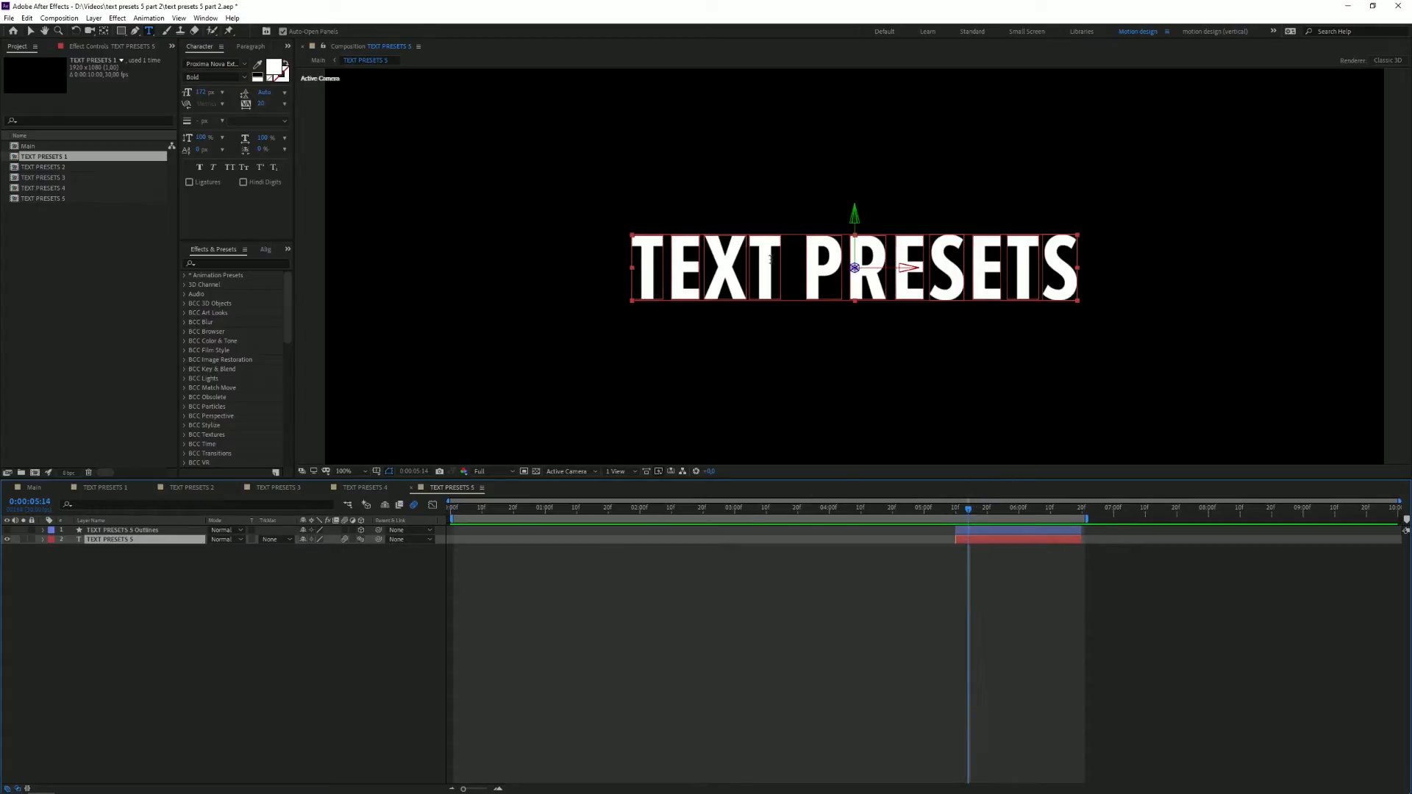
Step: Remove the fill so the letters become a stroke-only outline
click(284, 69)
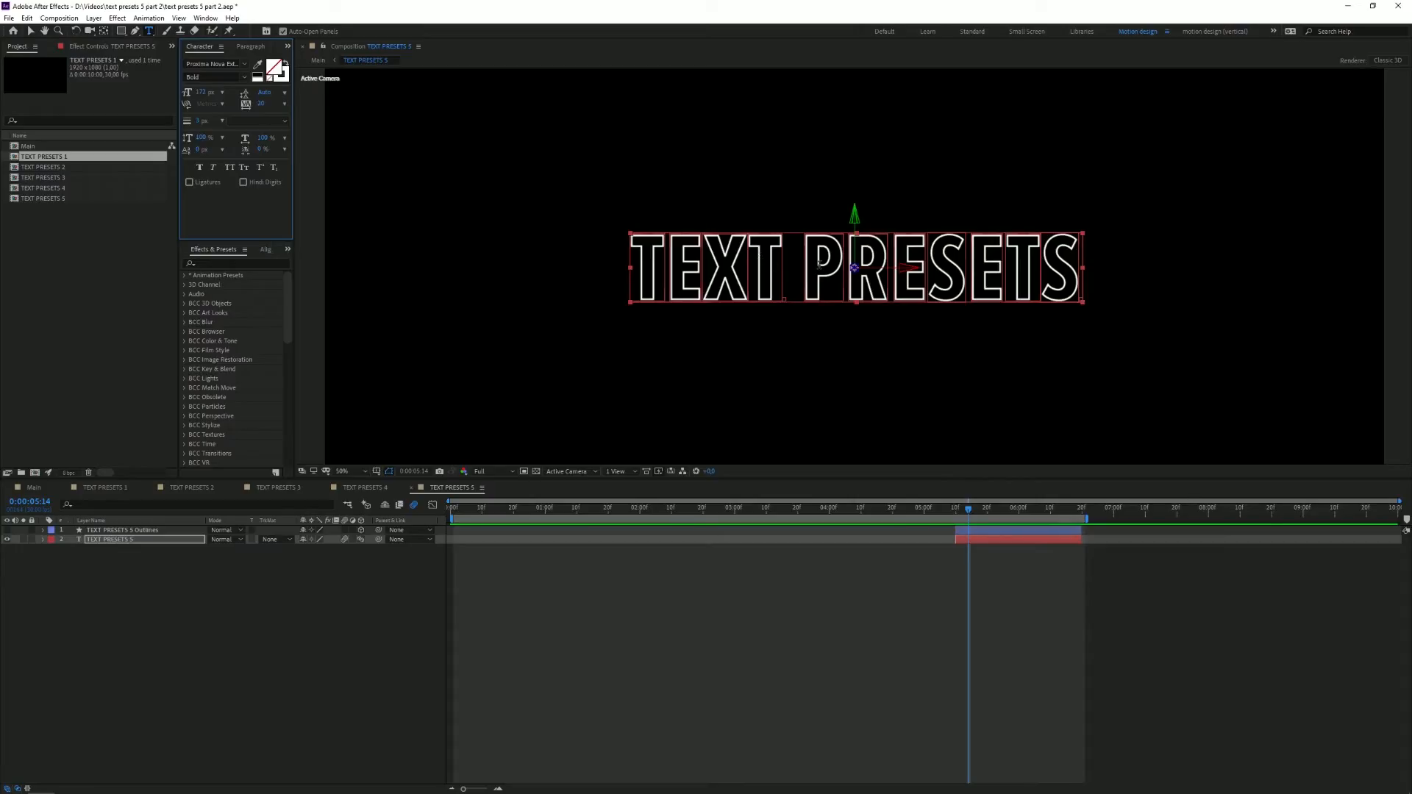
click(344, 470)
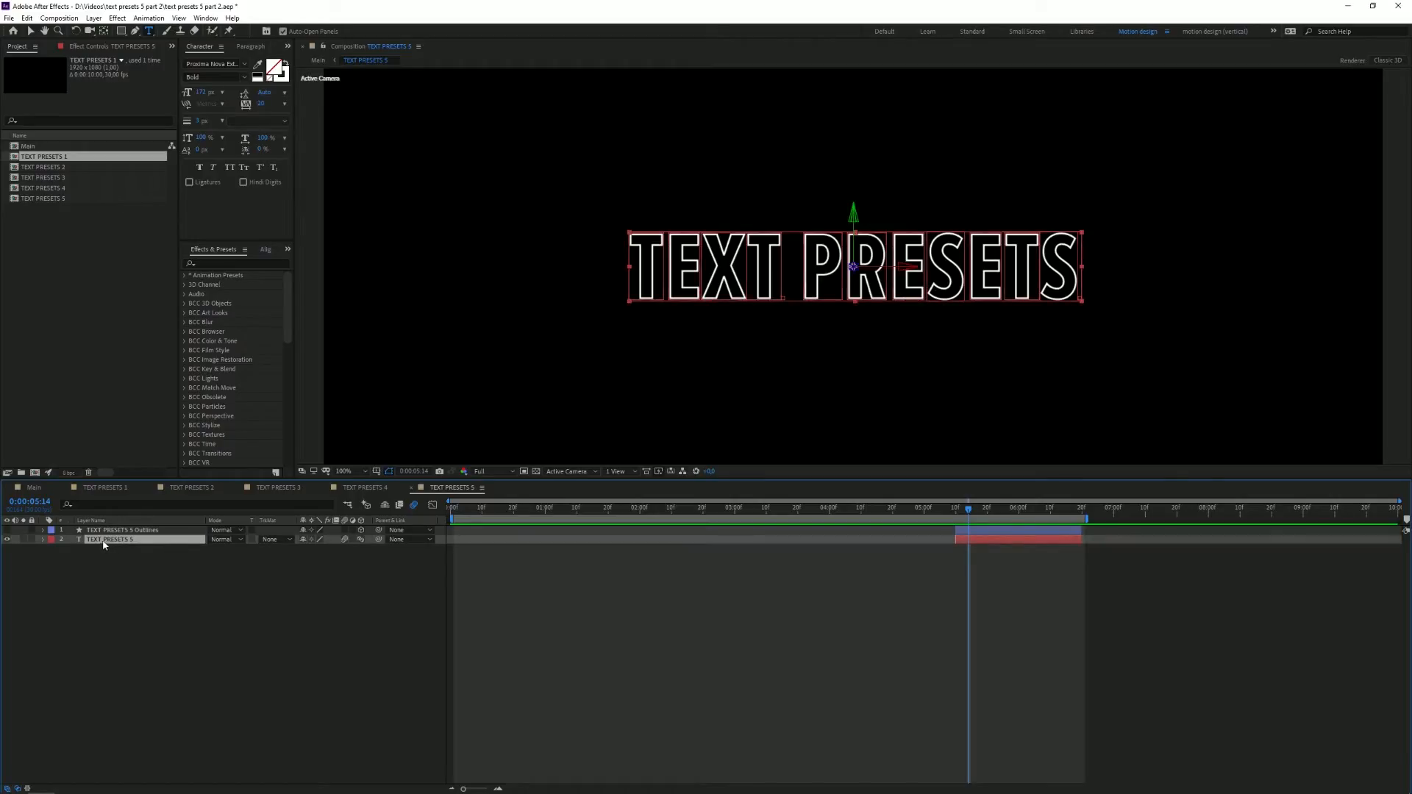
Step: Create Shapes from Text to make a TEXT PRESETS 5 Outlines shape layer
right_click(102, 545)
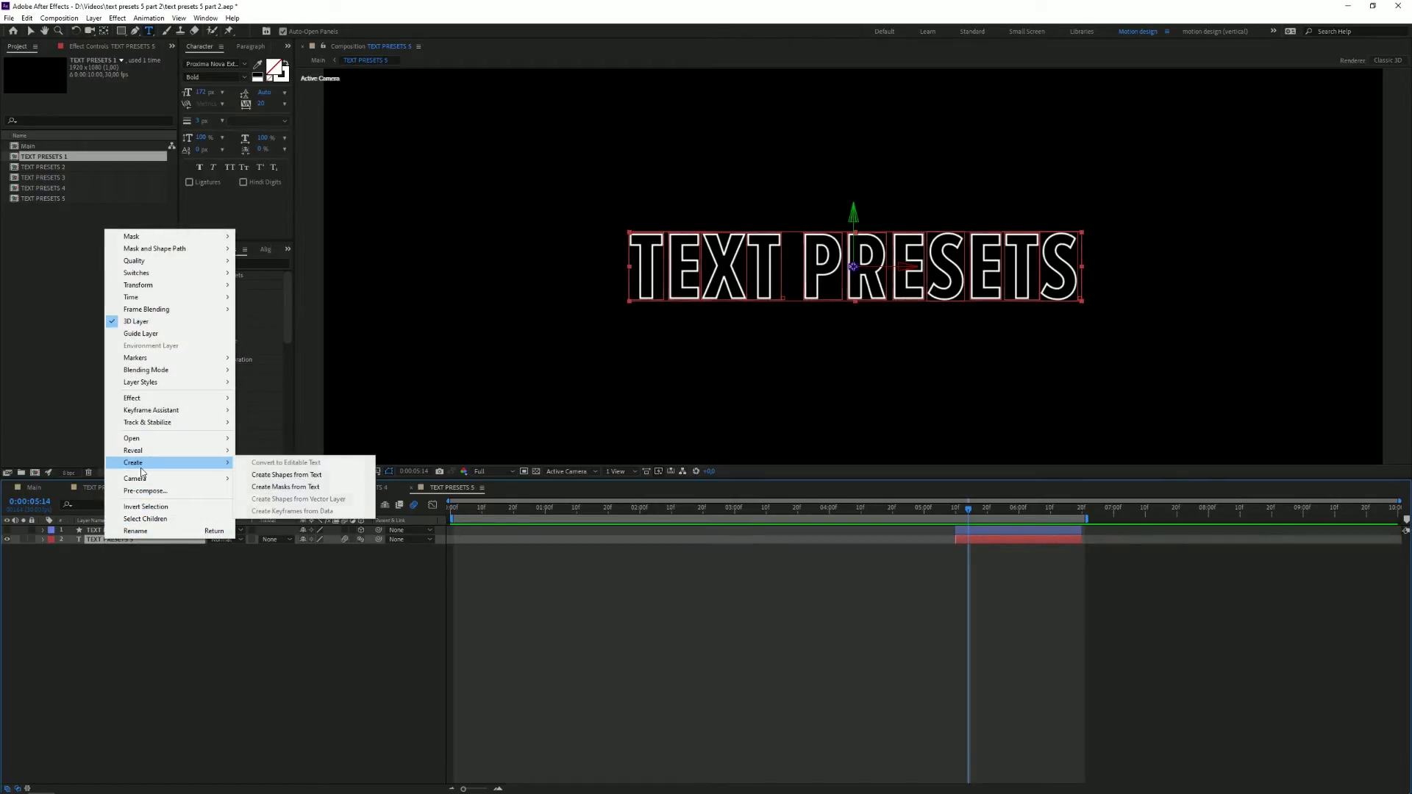
click(286, 475)
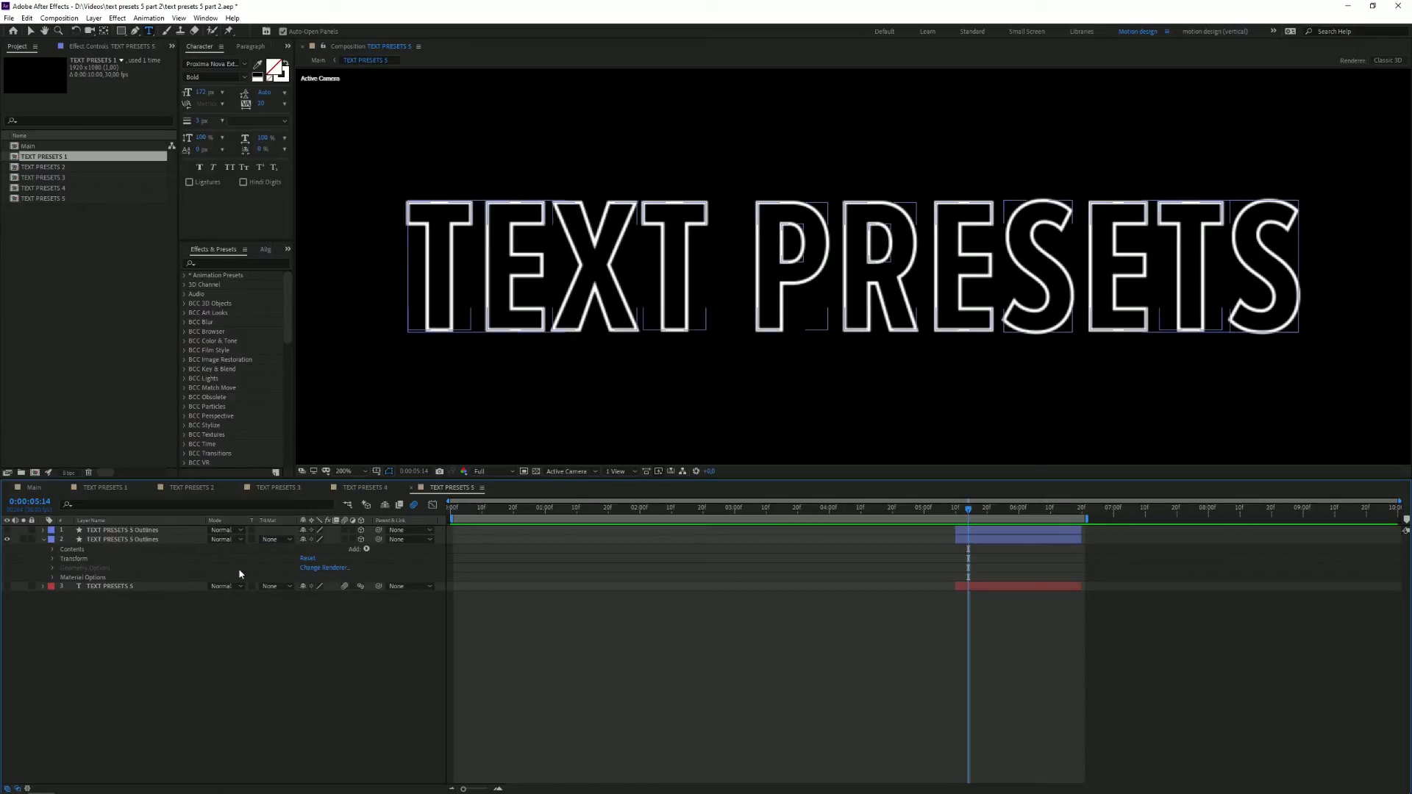
Step: Add Trim Paths to the outline shapes and keyframe End from 0% to 100% for a write-on
click(366, 549)
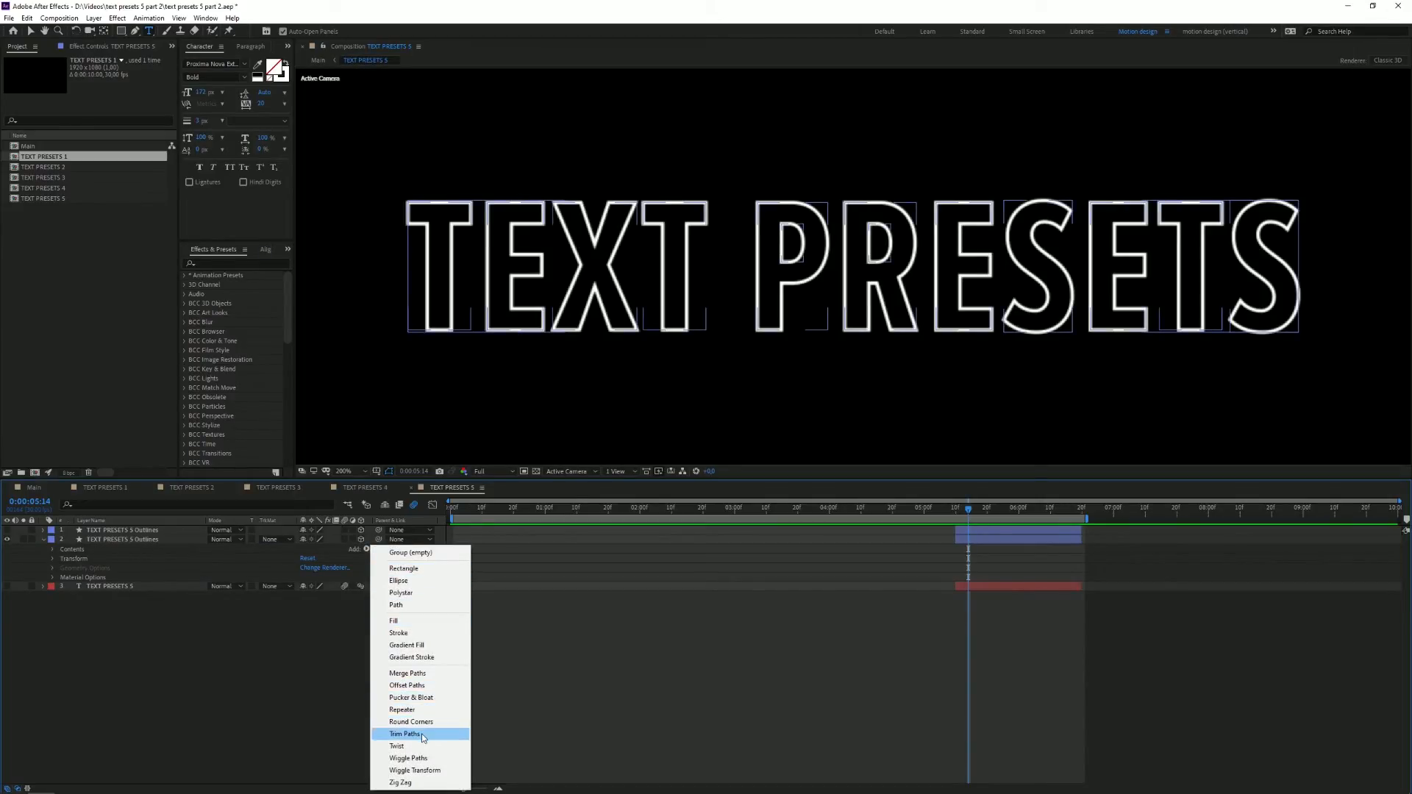
click(403, 732)
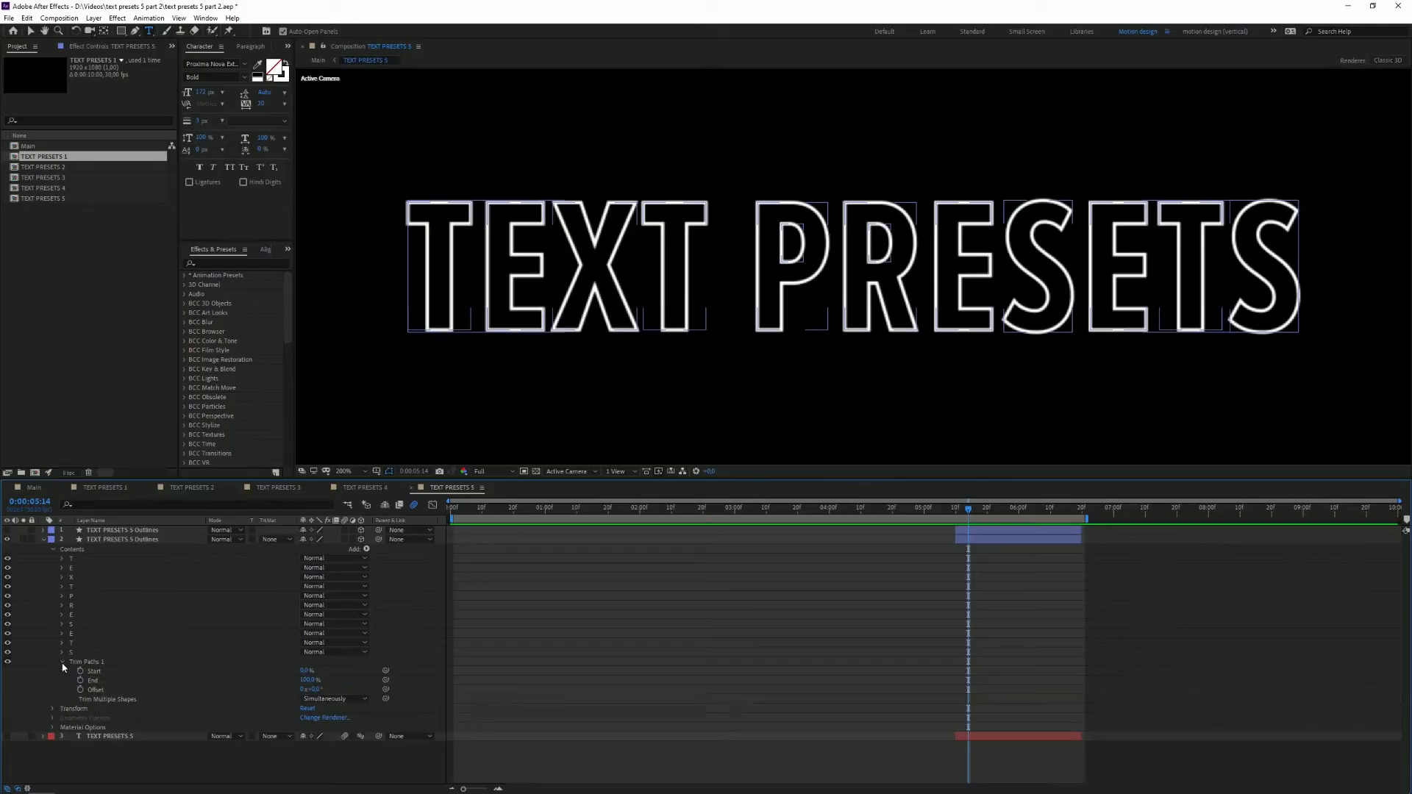
click(94, 679)
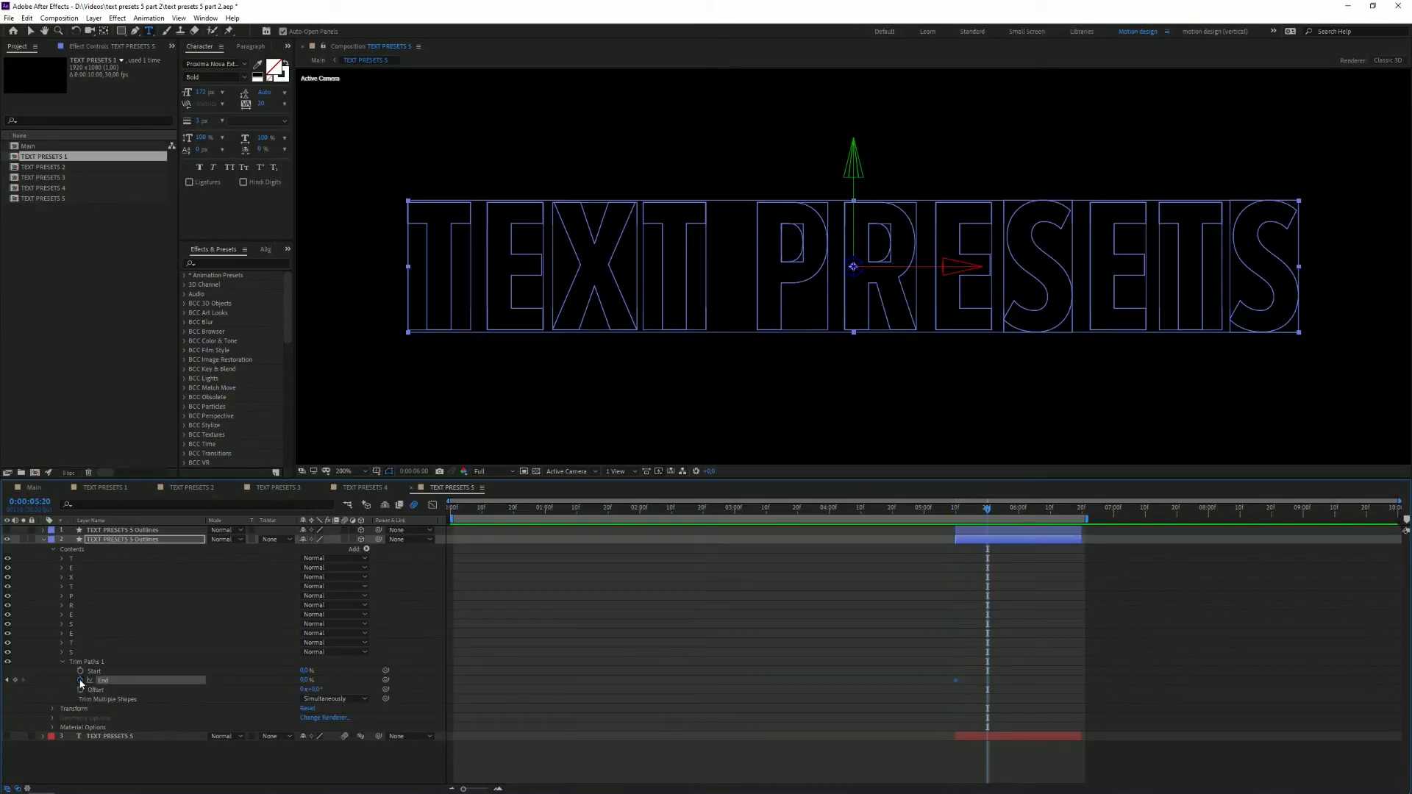
click(1049, 508)
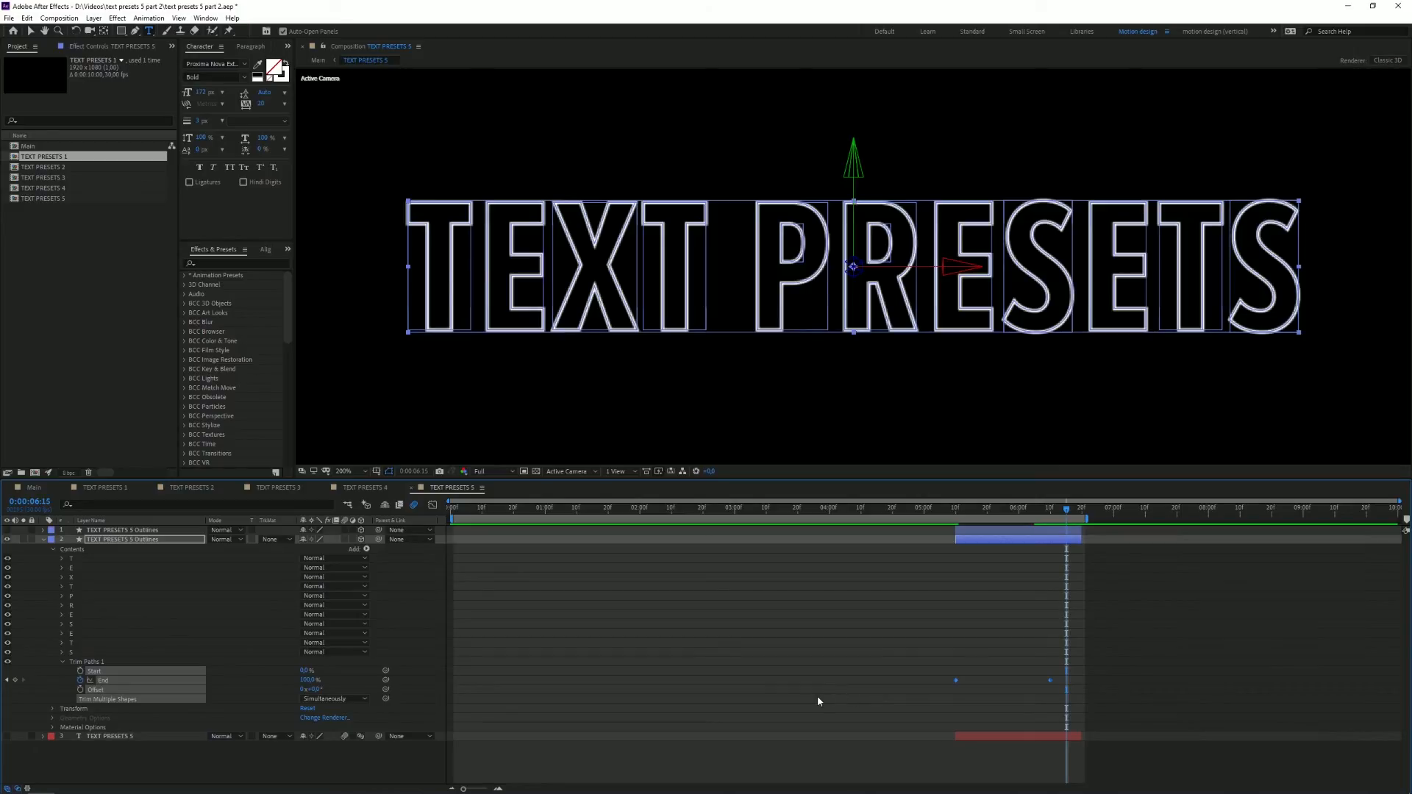
click(431, 504)
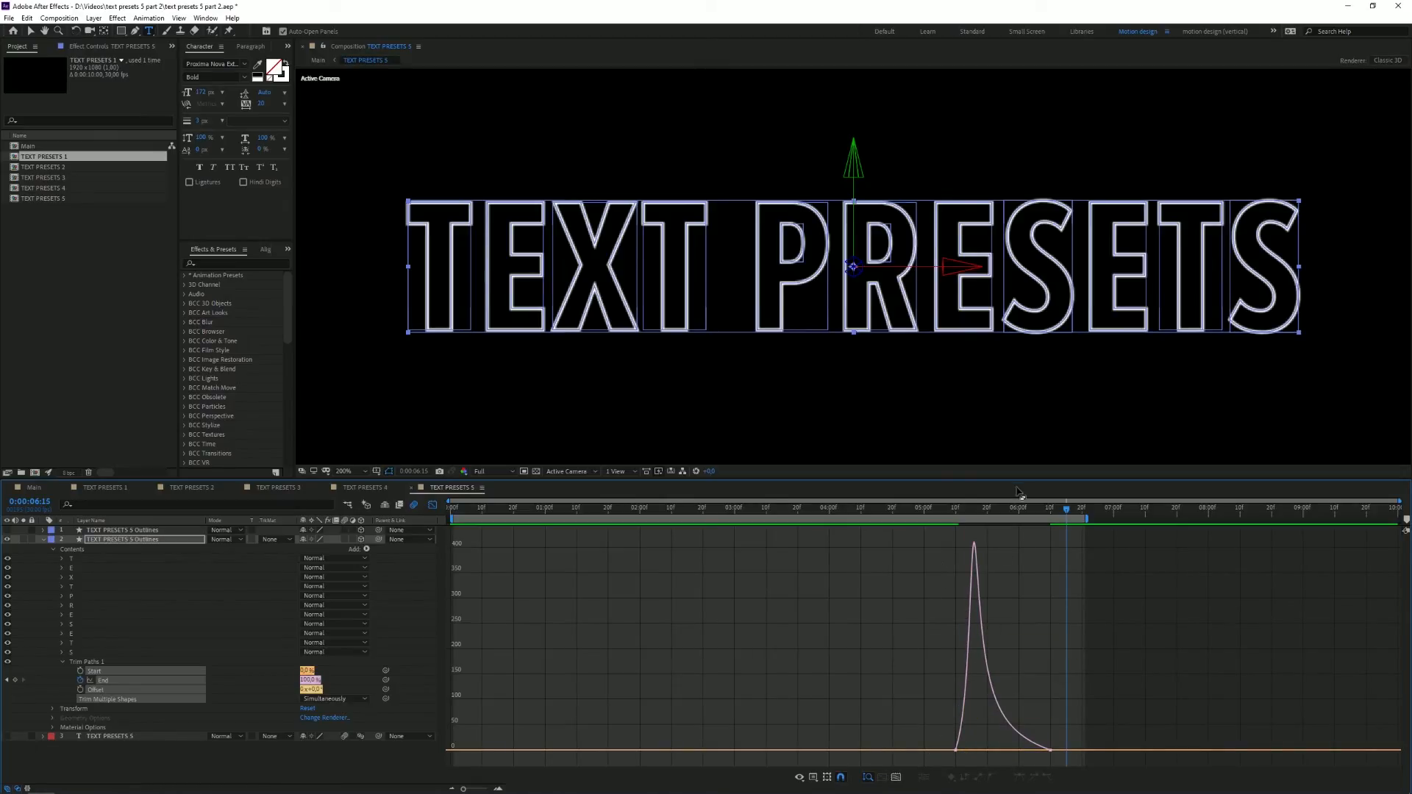
Step: Shape the Trim End speed curve in the Graph Editor and play back the outline write-on
click(953, 508)
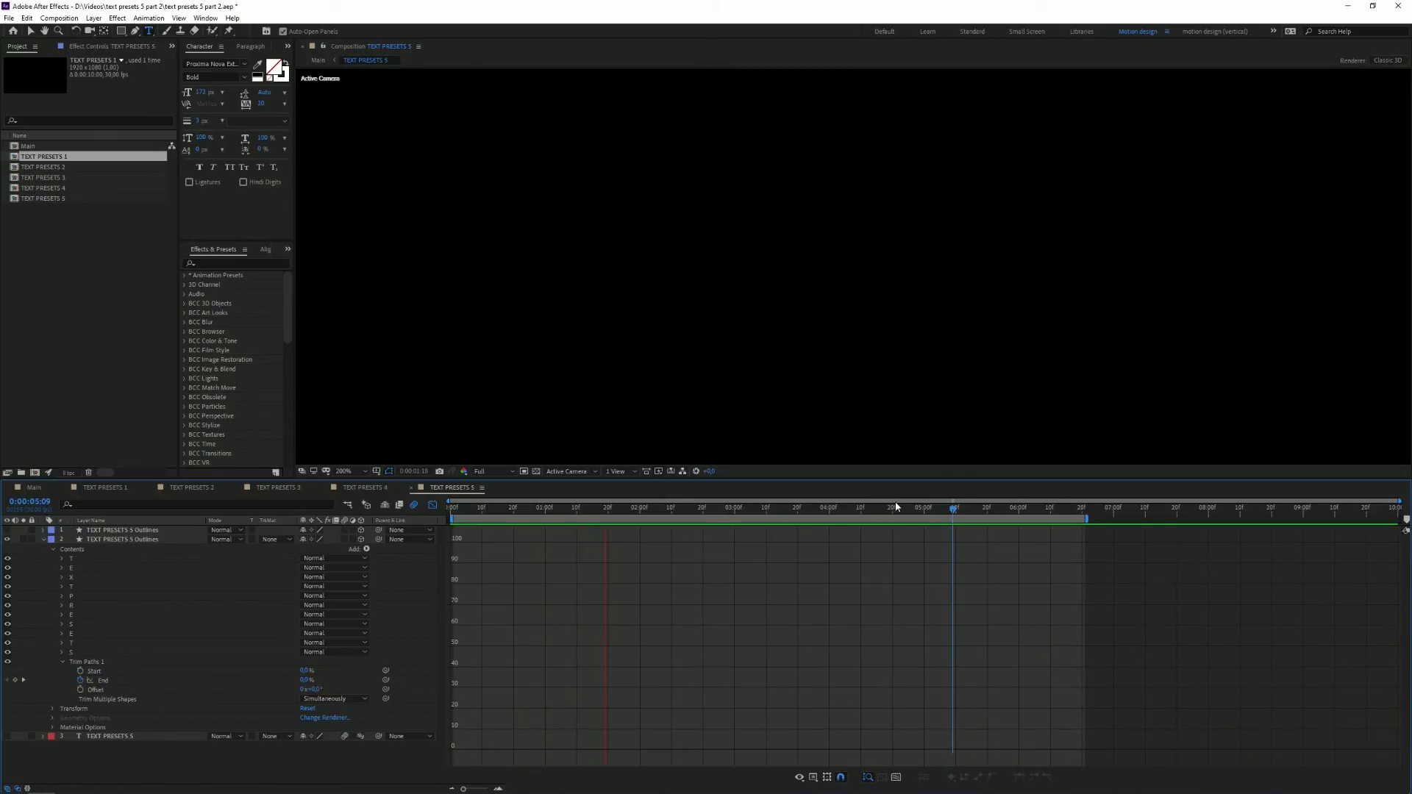
click(904, 507)
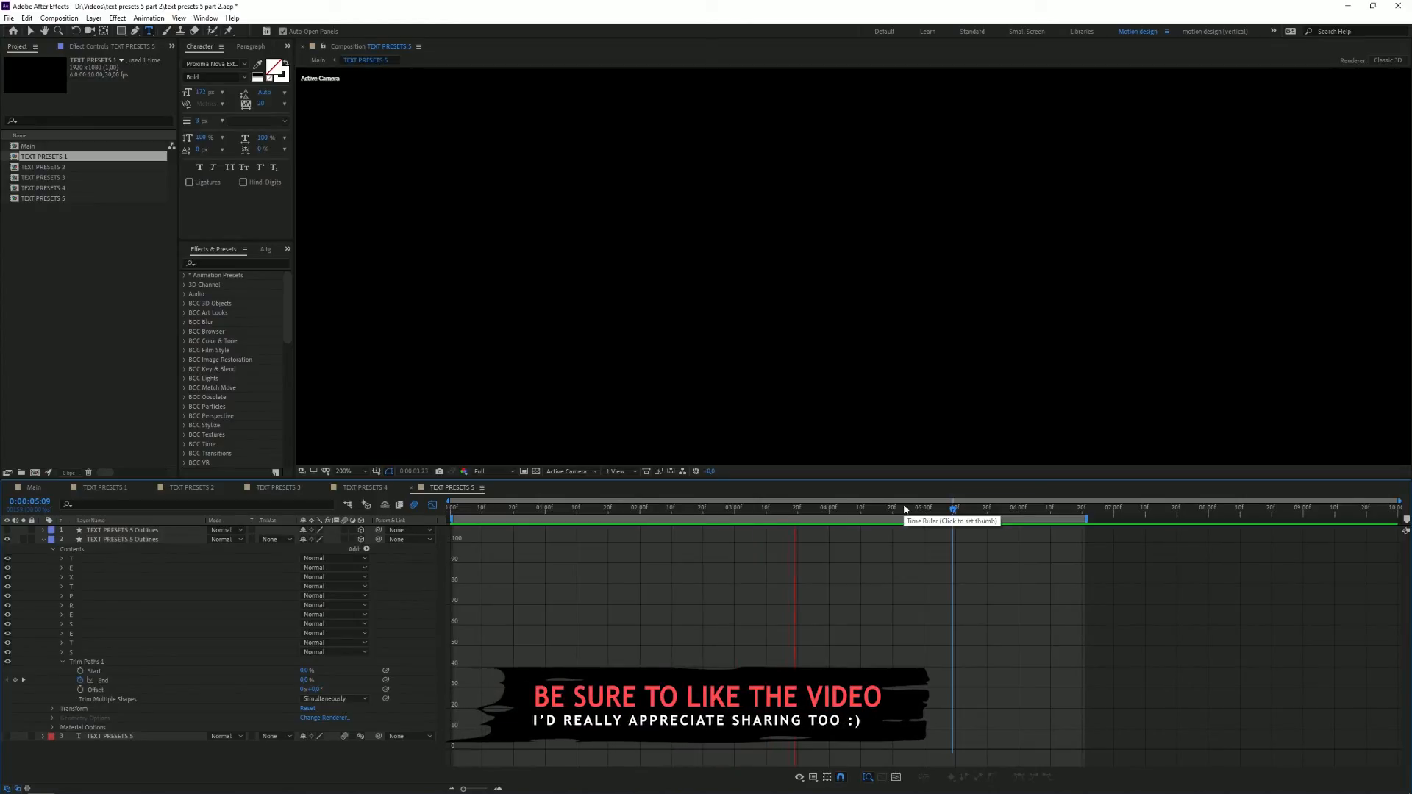
click(955, 508)
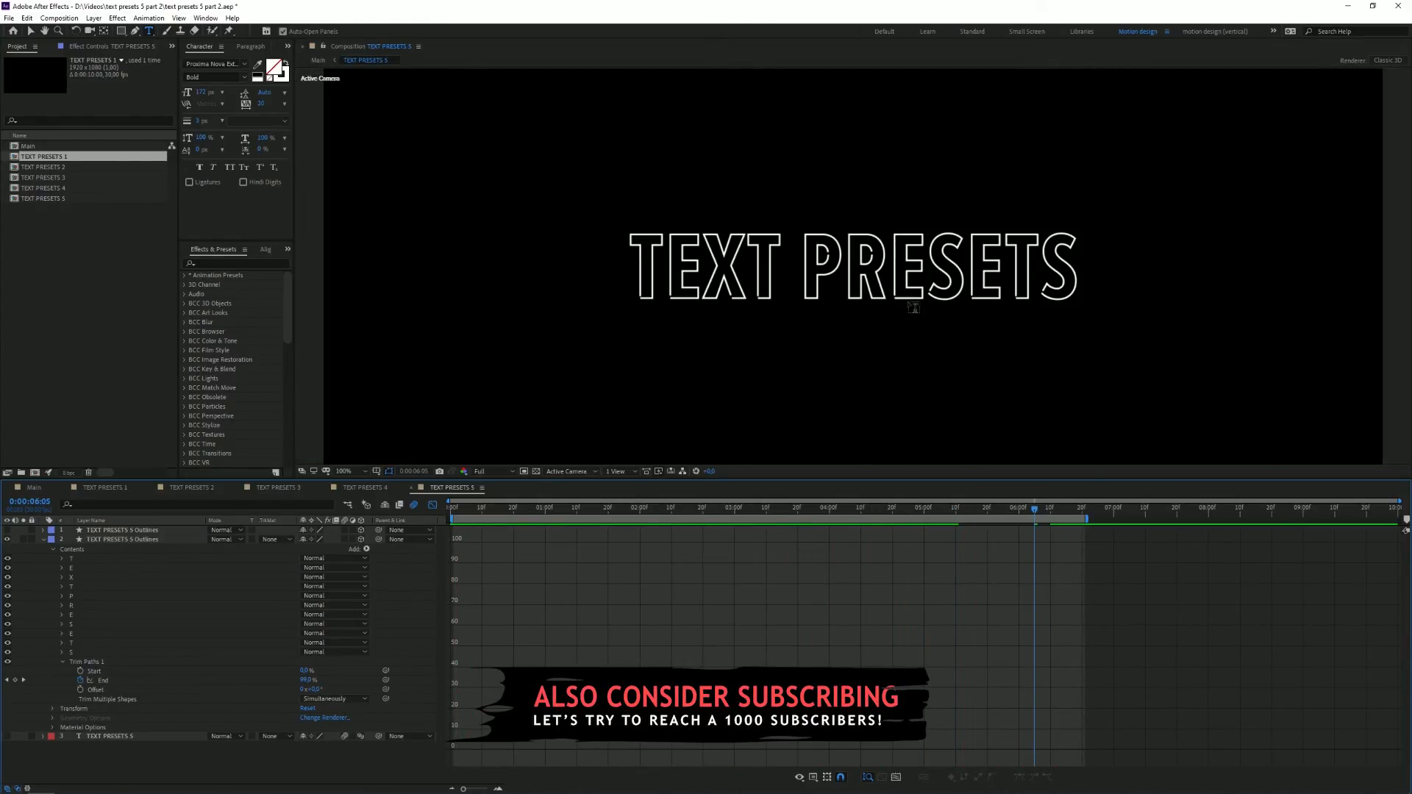
click(319, 60)
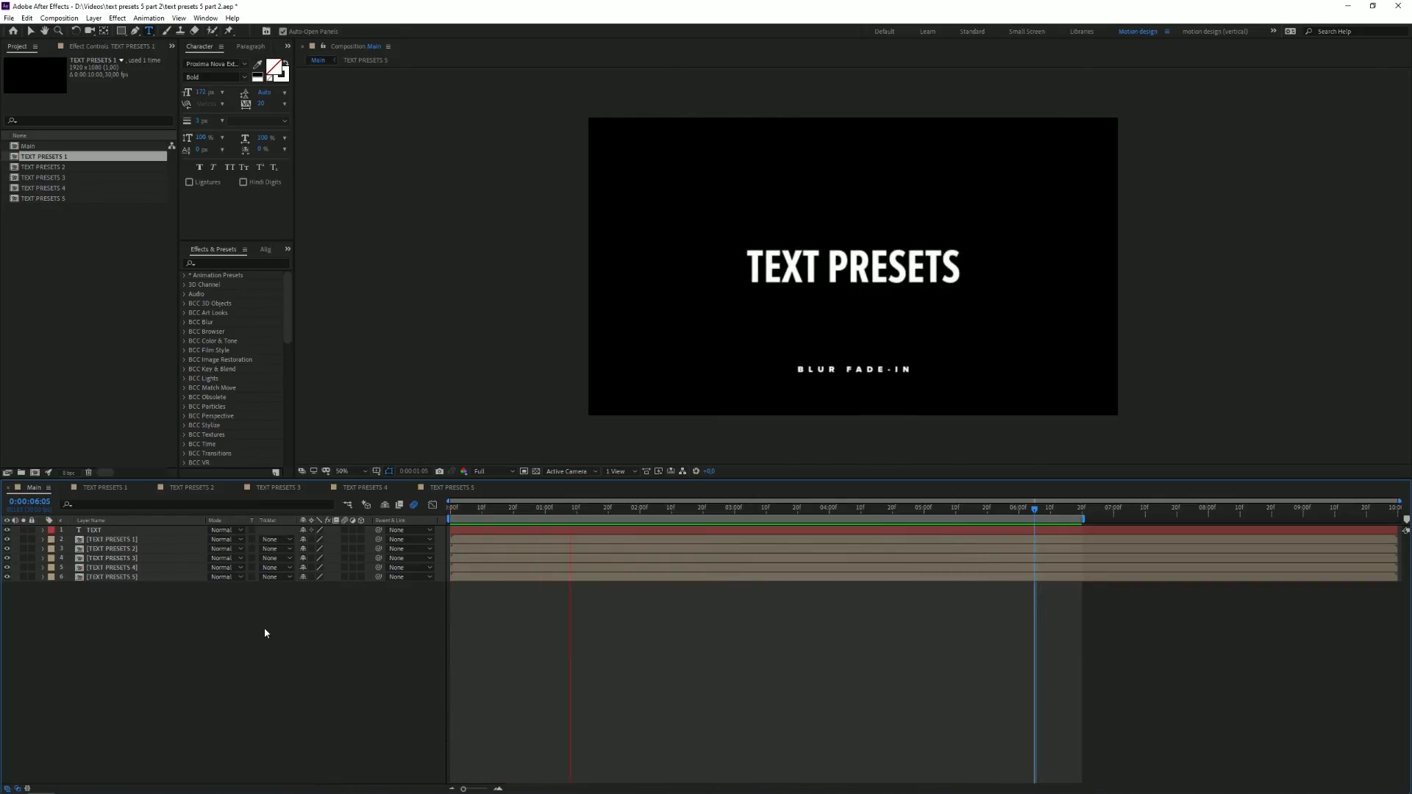
Step: Preview the Main comp, cycling from the blur fade-in title into the letter flip-up preset
click(720, 507)
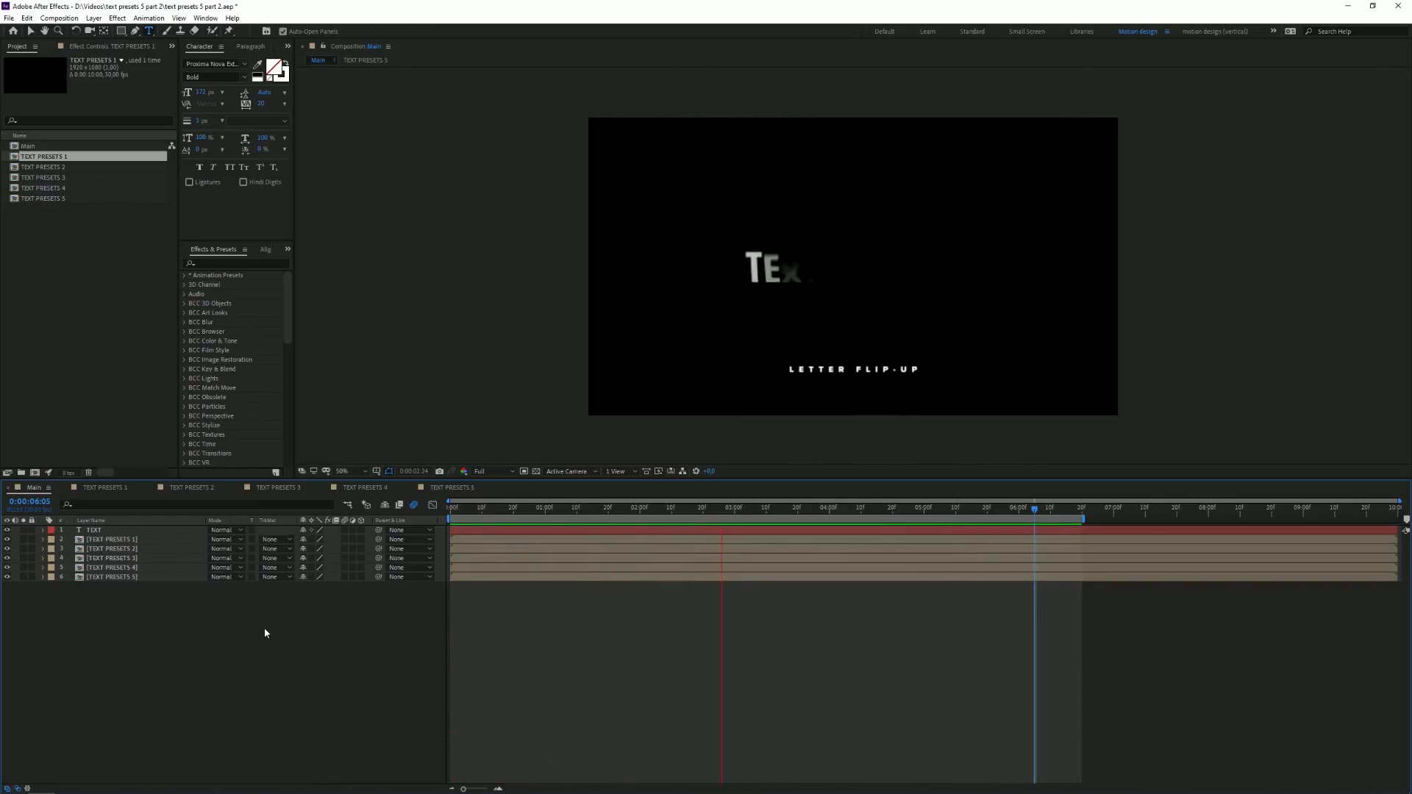